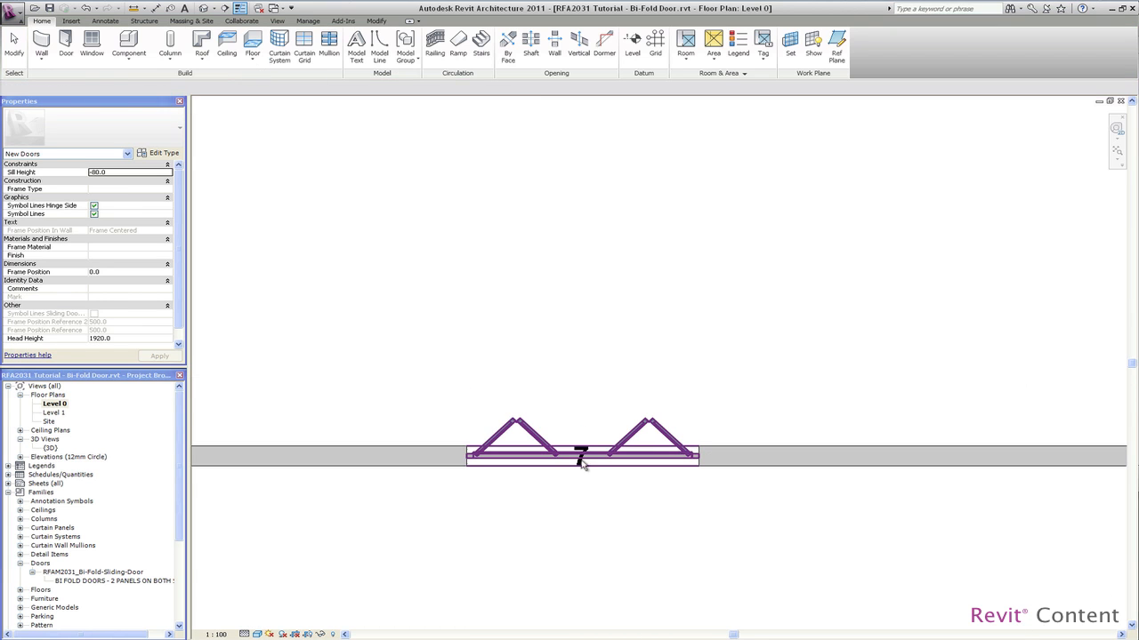
Deselect the door in plan and switch to the {3D} view of the bi-fold door in its wall
left_click(580, 458)
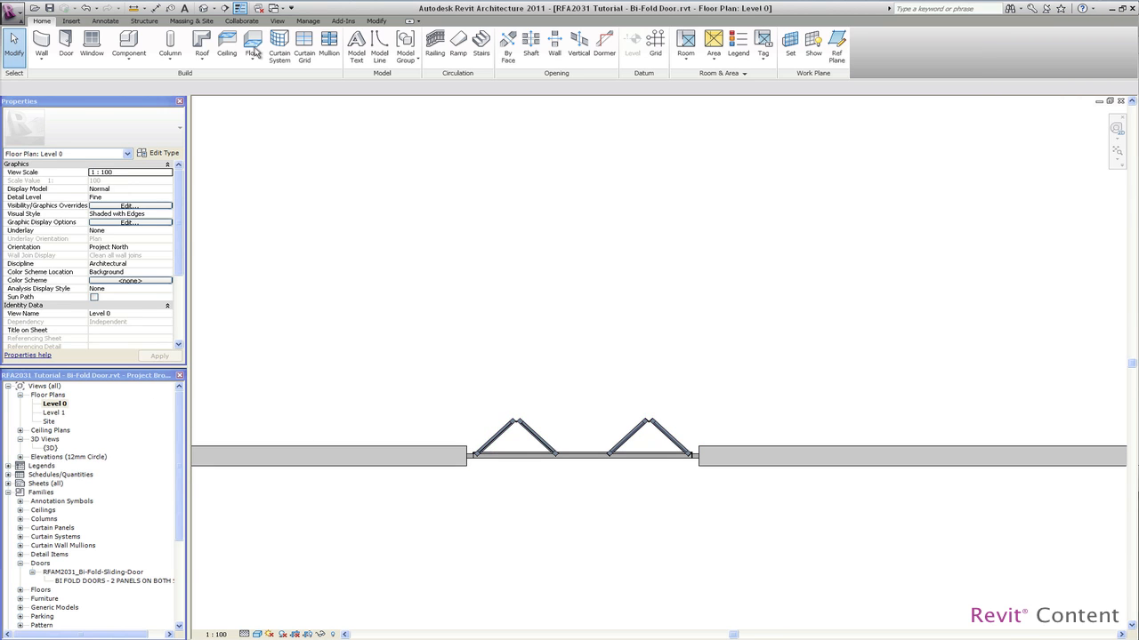
double_click(40, 466)
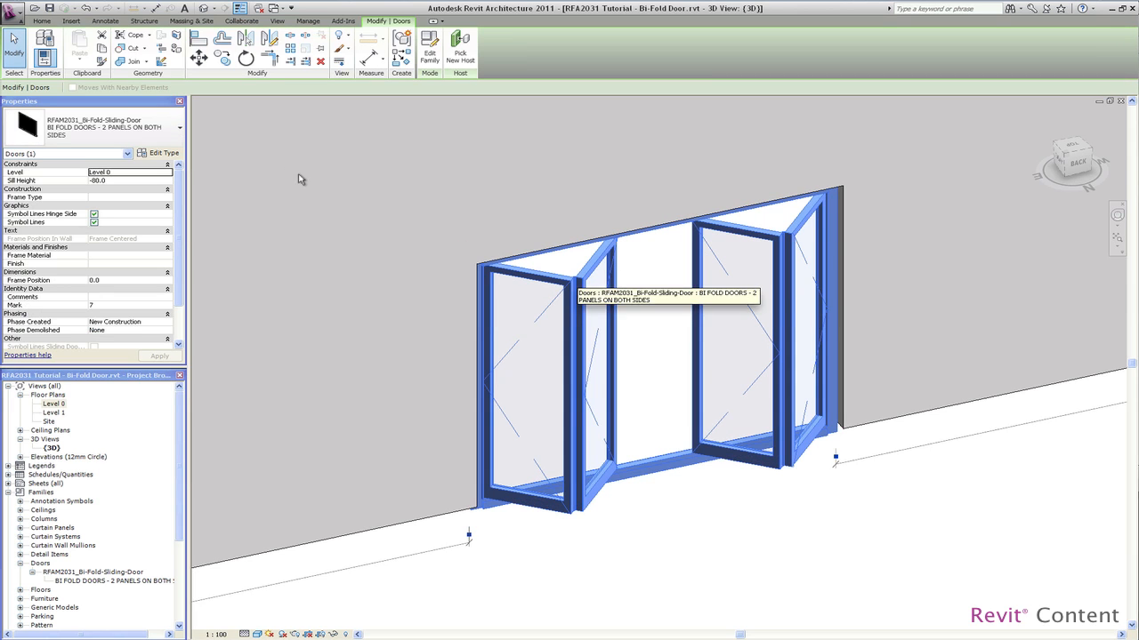
mouse_move(165, 153)
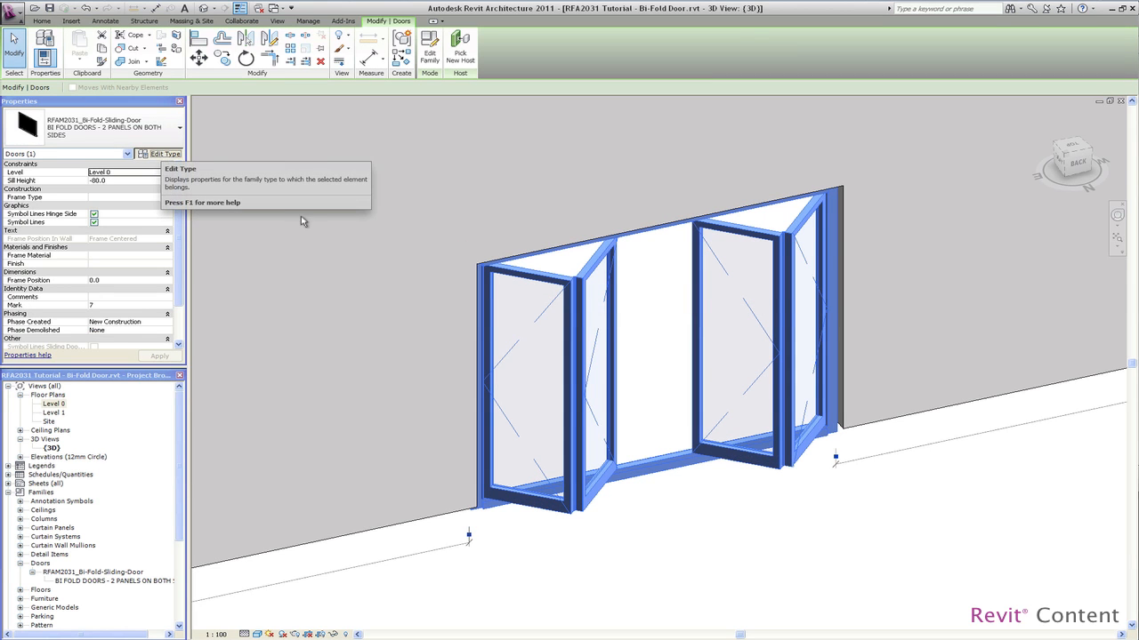
left_click(165, 152)
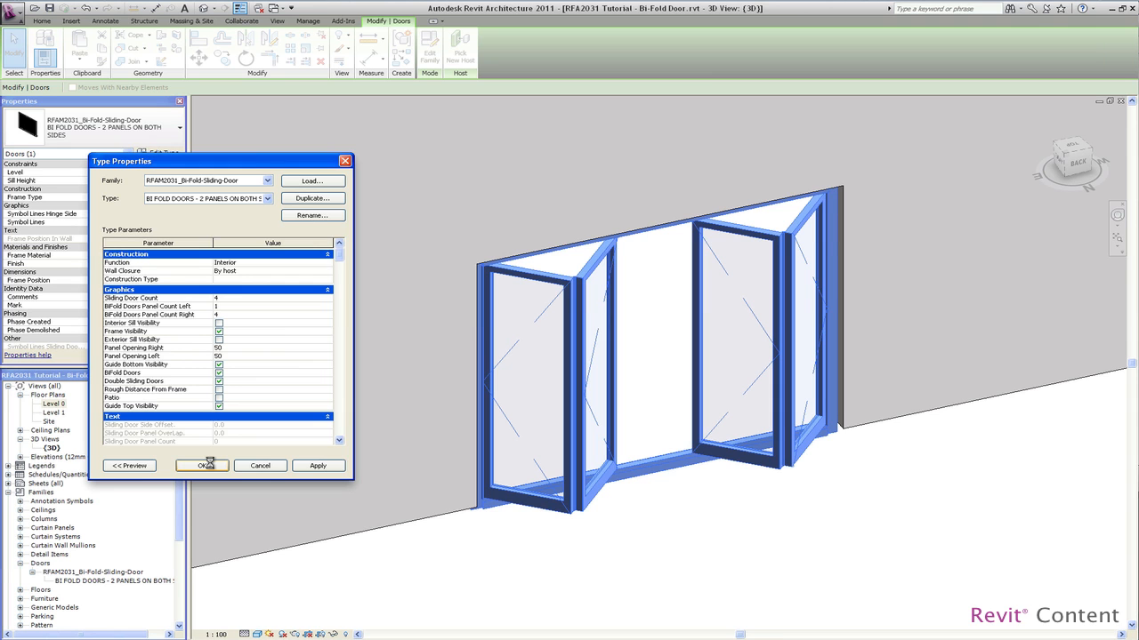
left_click(201, 465)
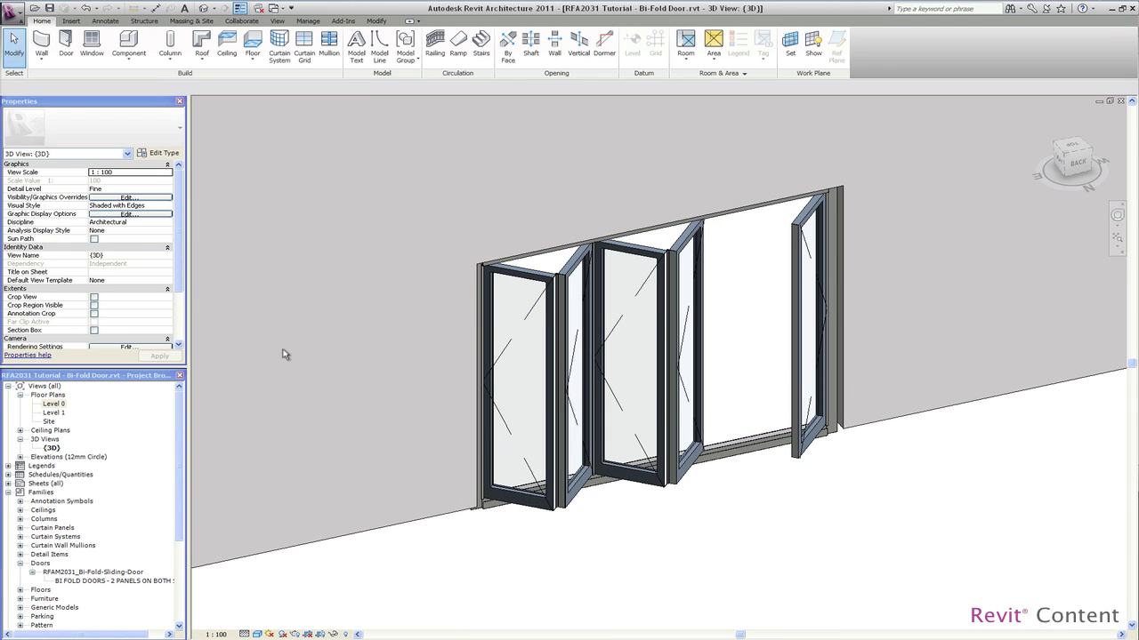
left_click(126, 196)
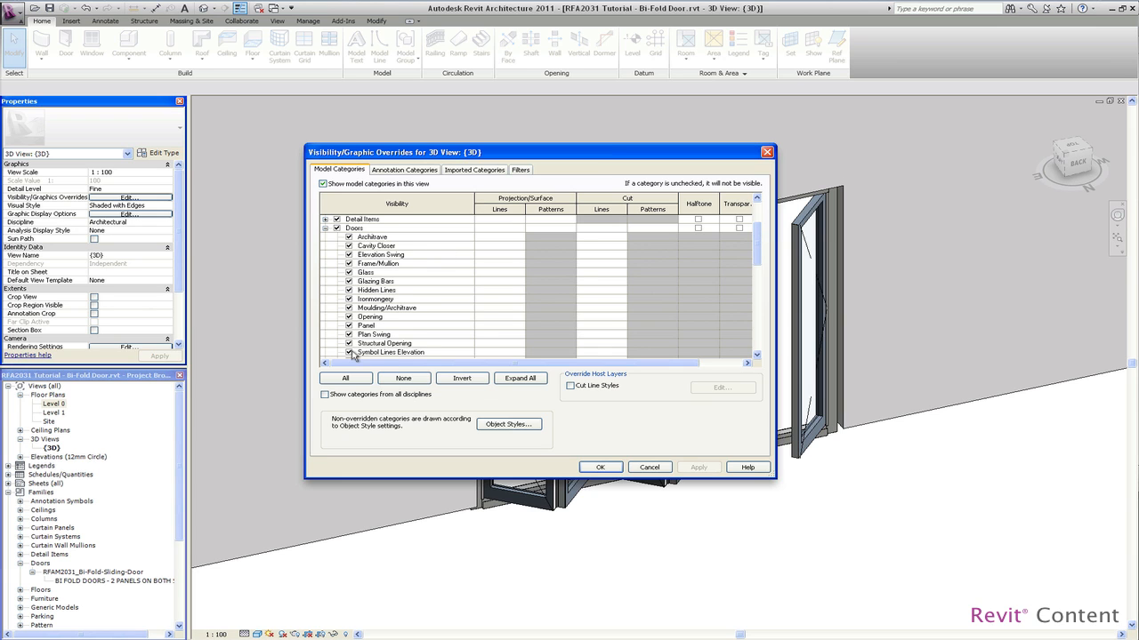
left_click(601, 466)
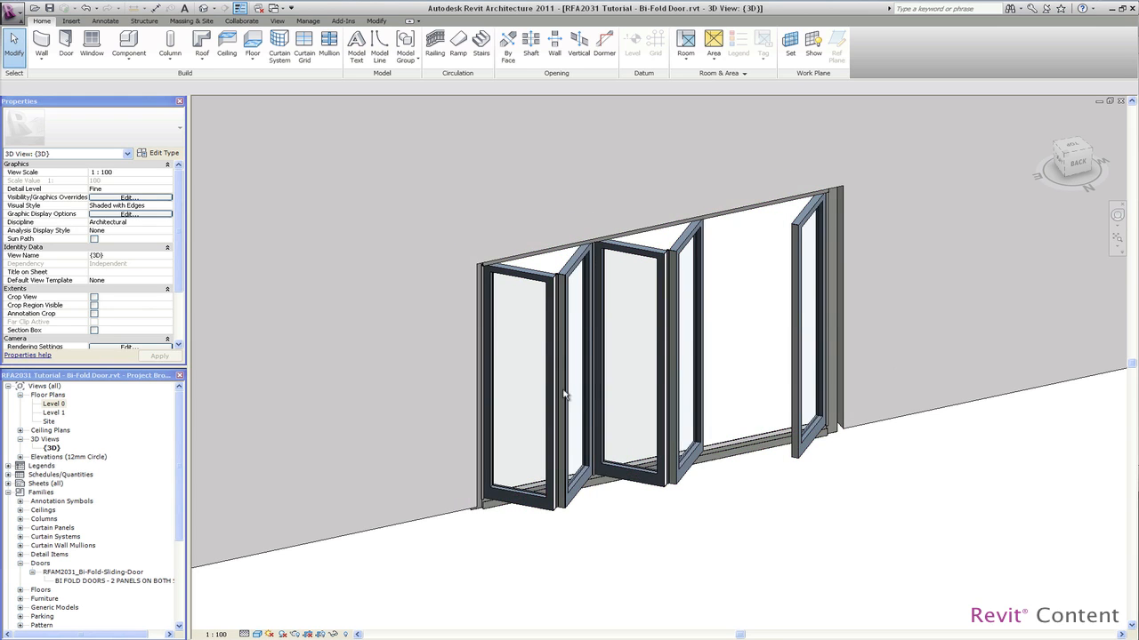
left_click(562, 394)
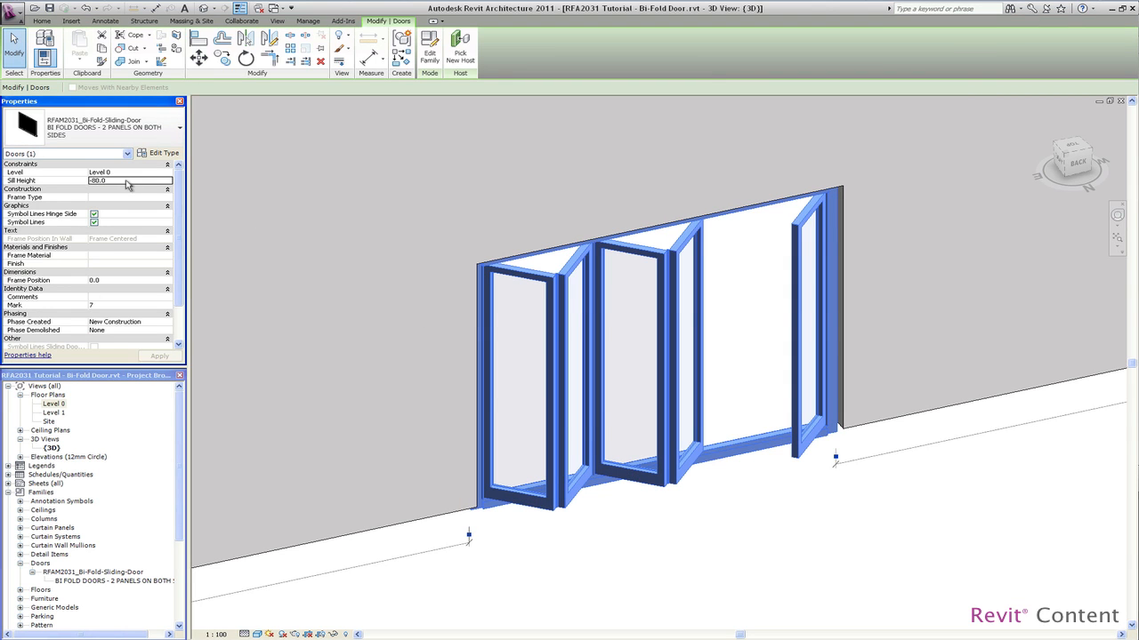
Set Sill Height to 800, show interior and exterior sills, and reduce the door height to 1200
type("800")
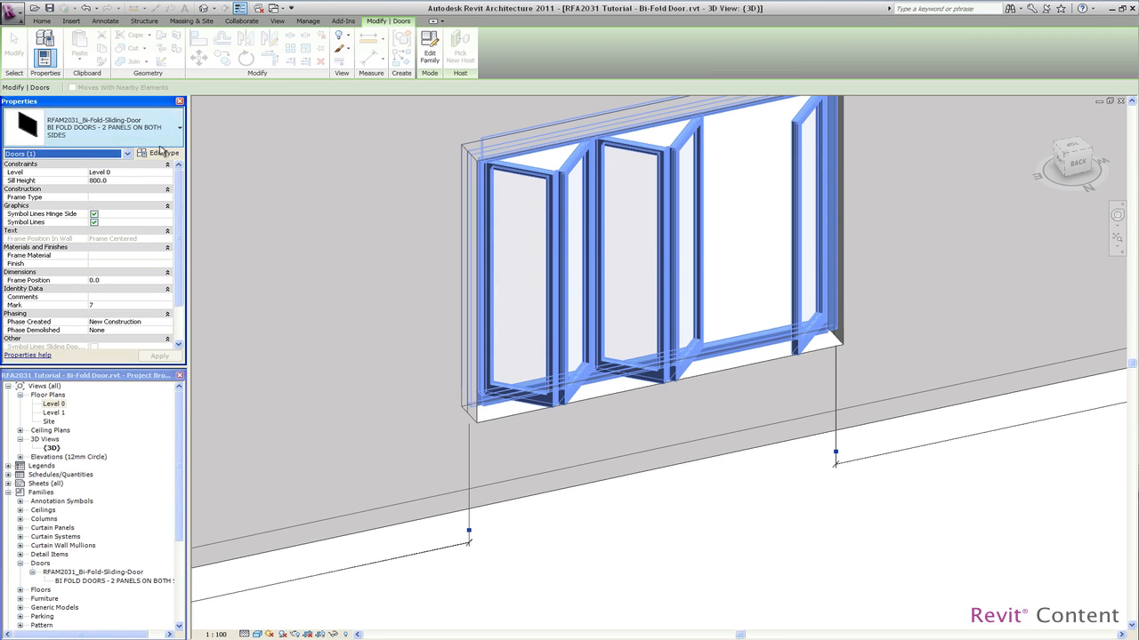
left_click(163, 153)
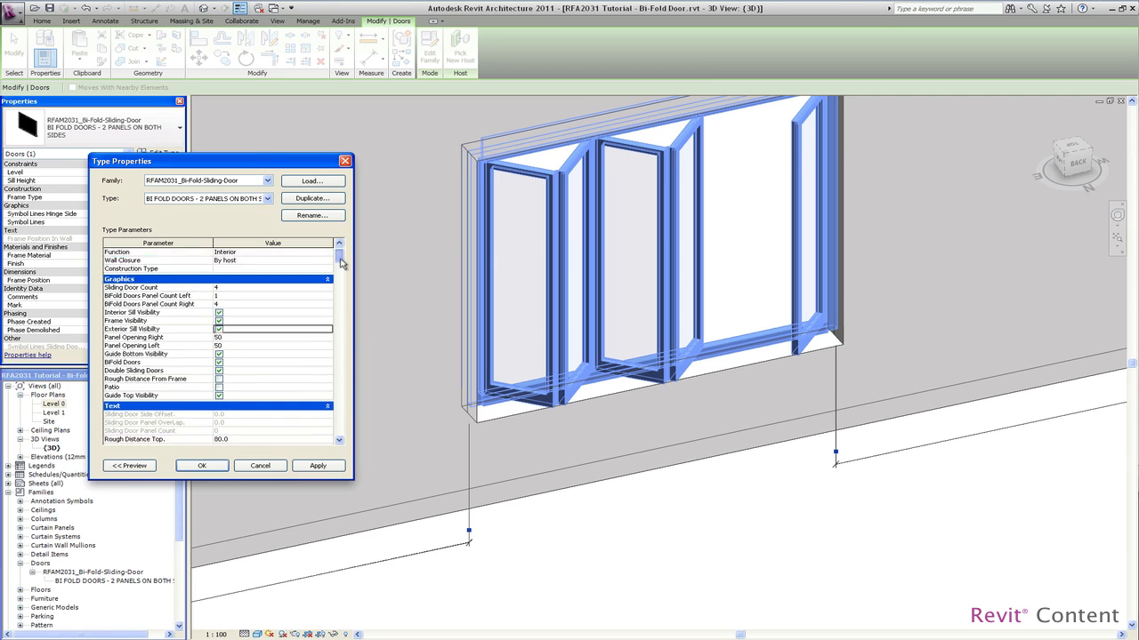
scroll("down", 3)
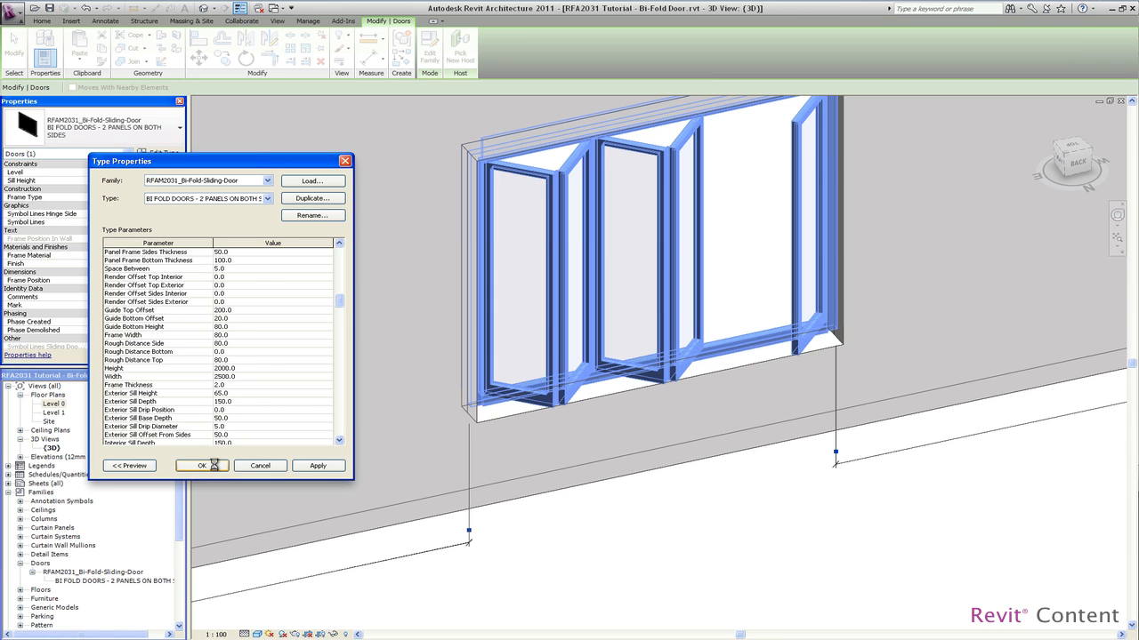
left_click(200, 465)
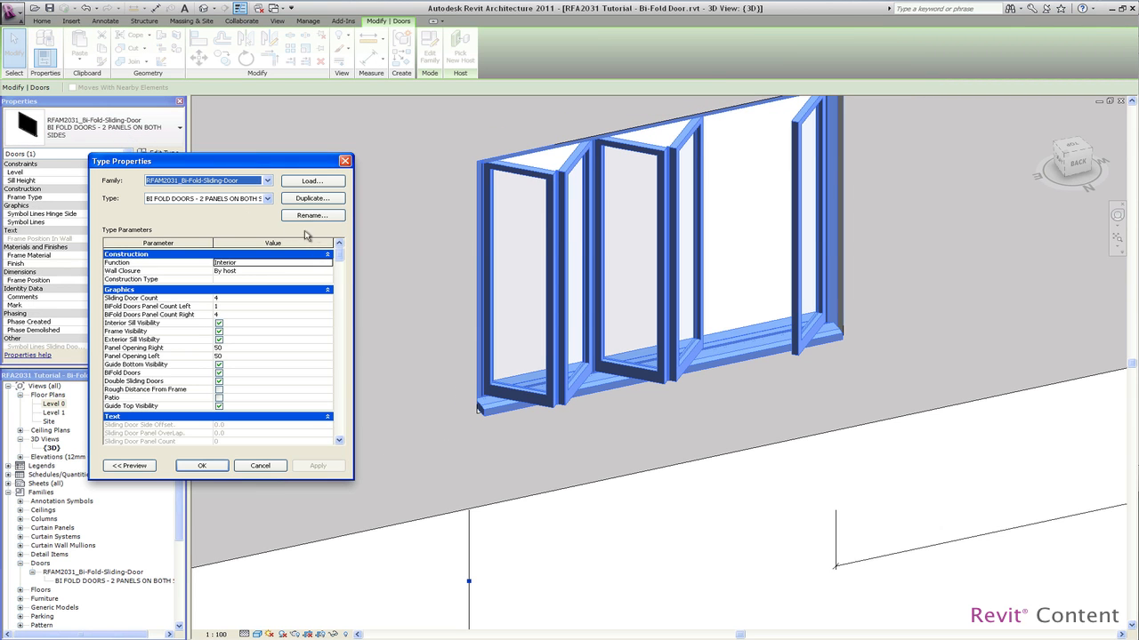
scroll("down", 3)
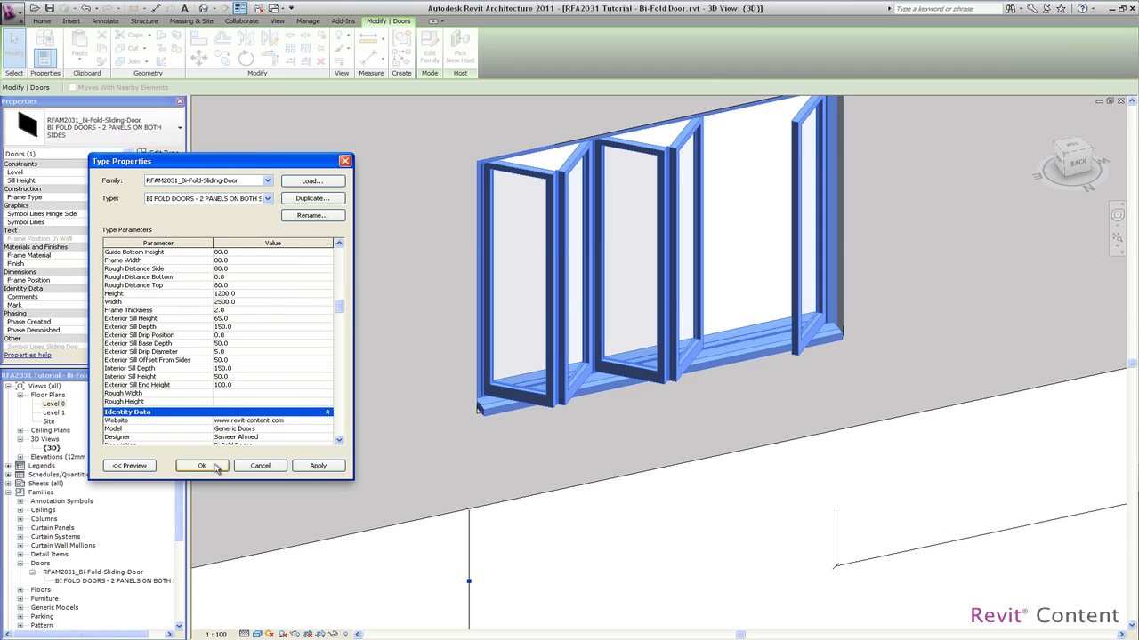
left_click(201, 465)
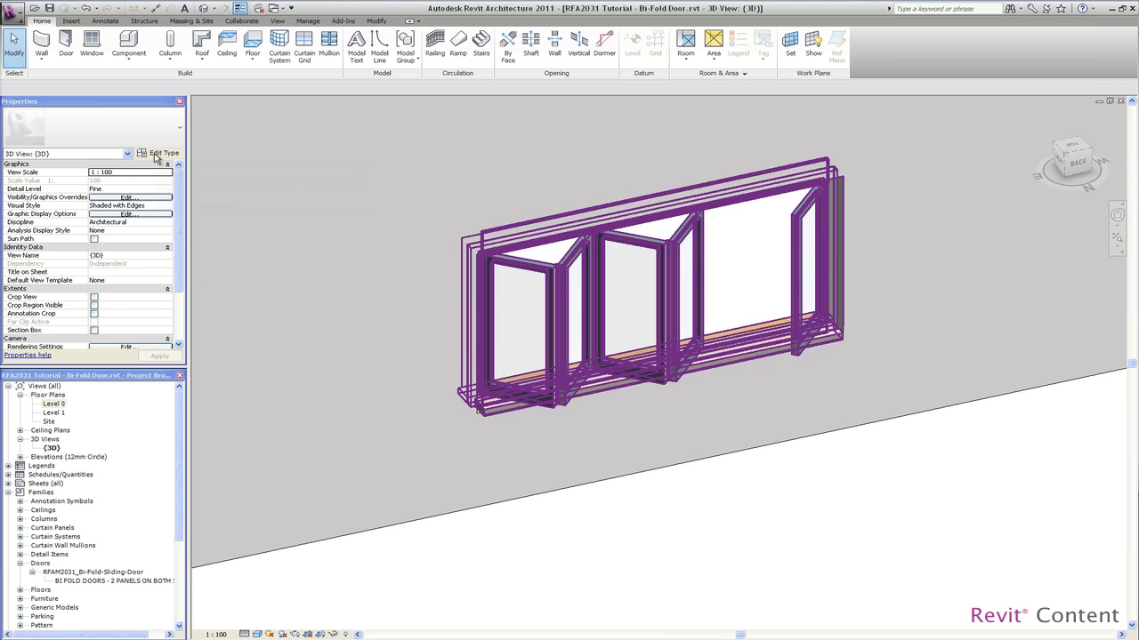
Restore the door type's height to 2000 and set its sill height back to -80
left_click(523, 267)
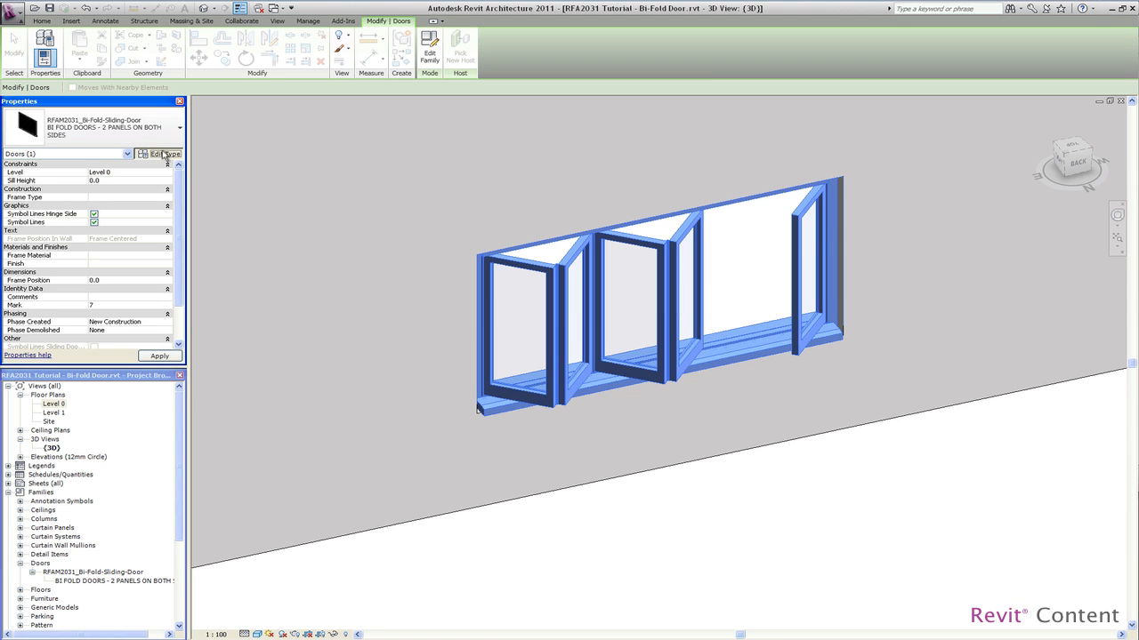
left_click(167, 153)
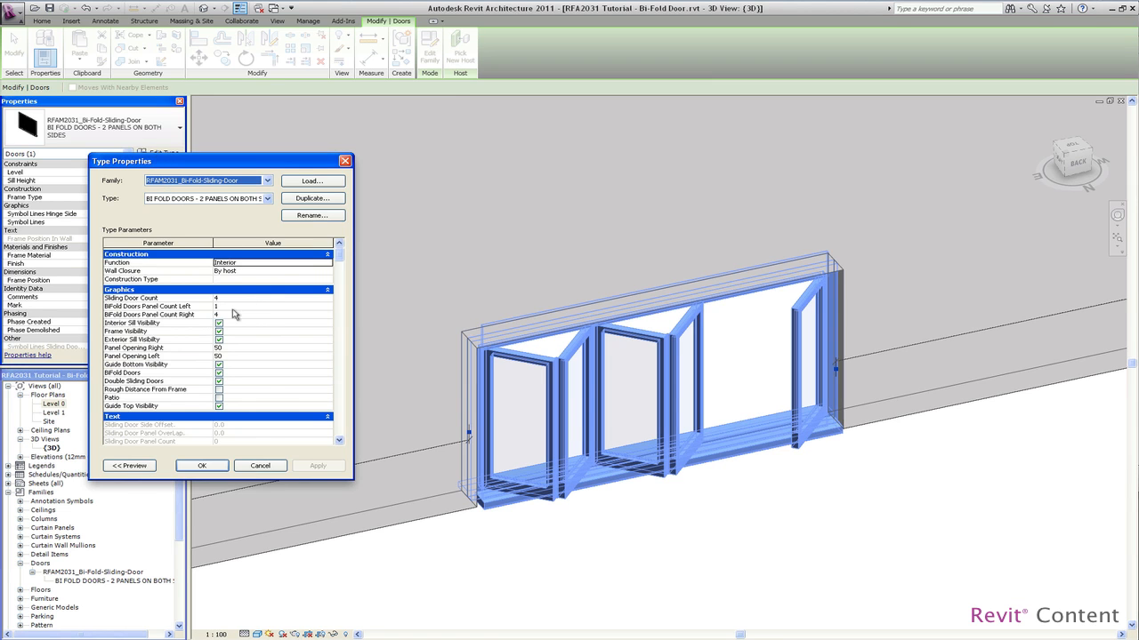
scroll("down", 3)
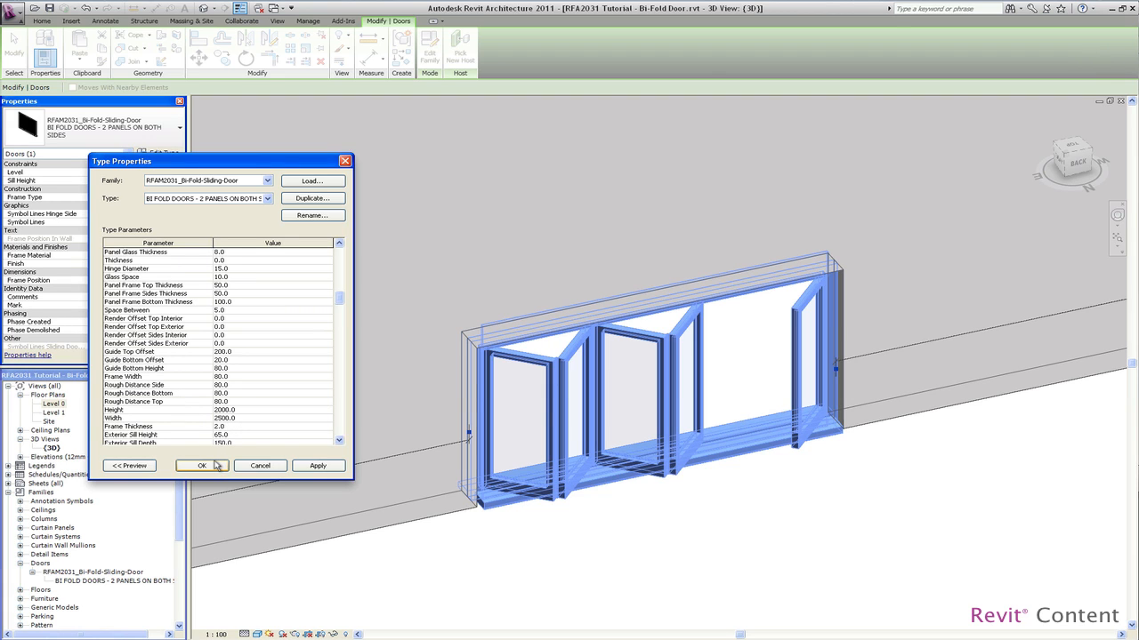
mouse_move(209, 462)
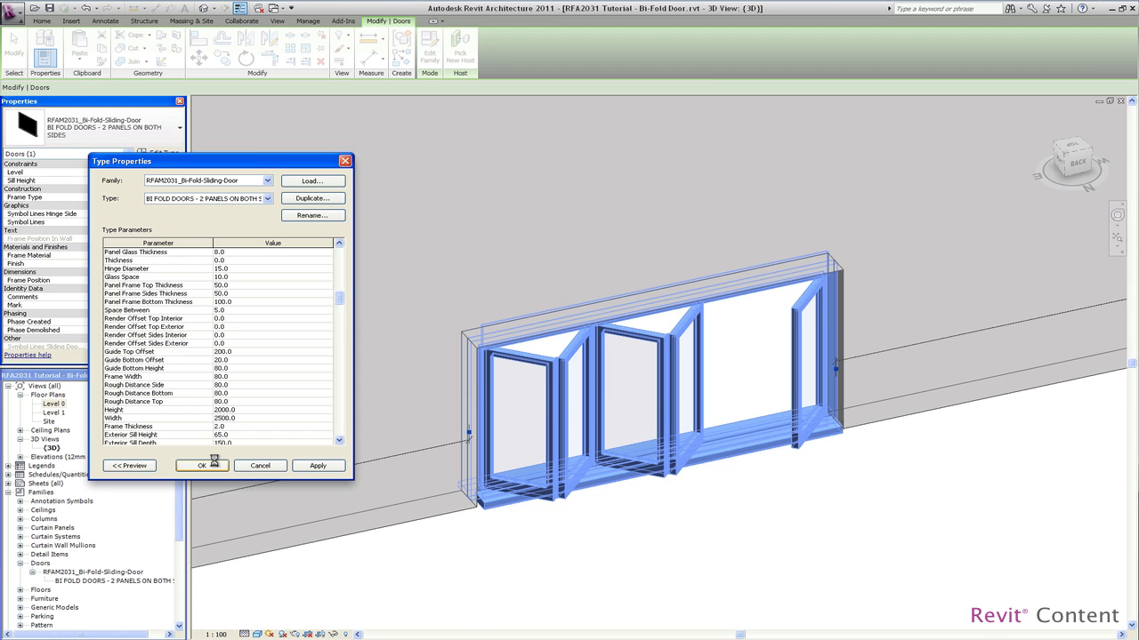
left_click(201, 466)
type("-80")
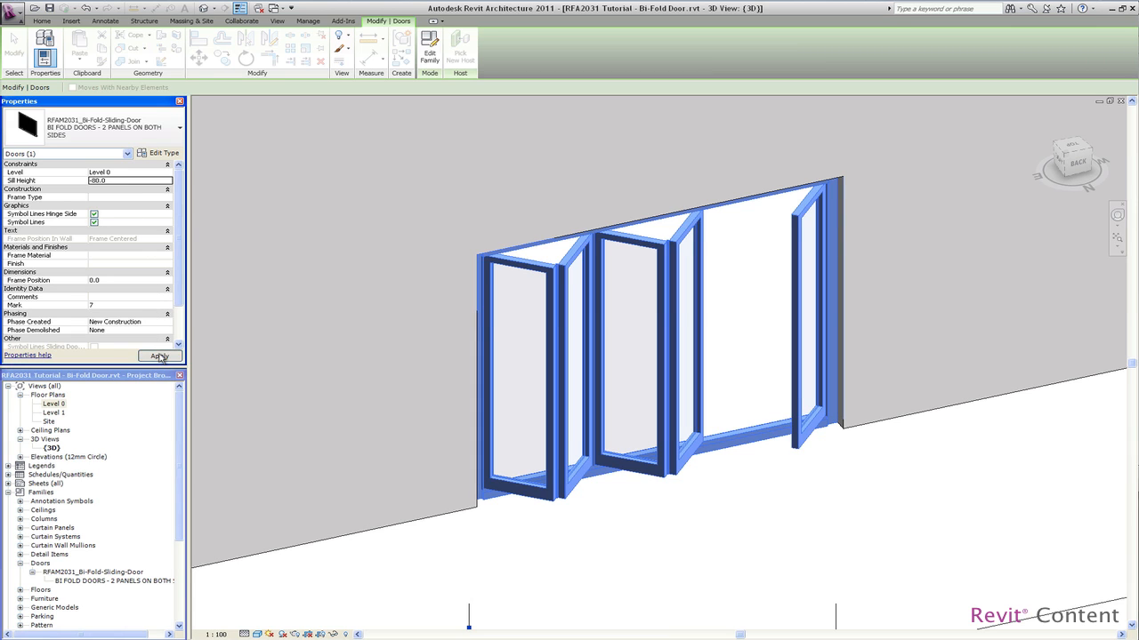
left_click(159, 356)
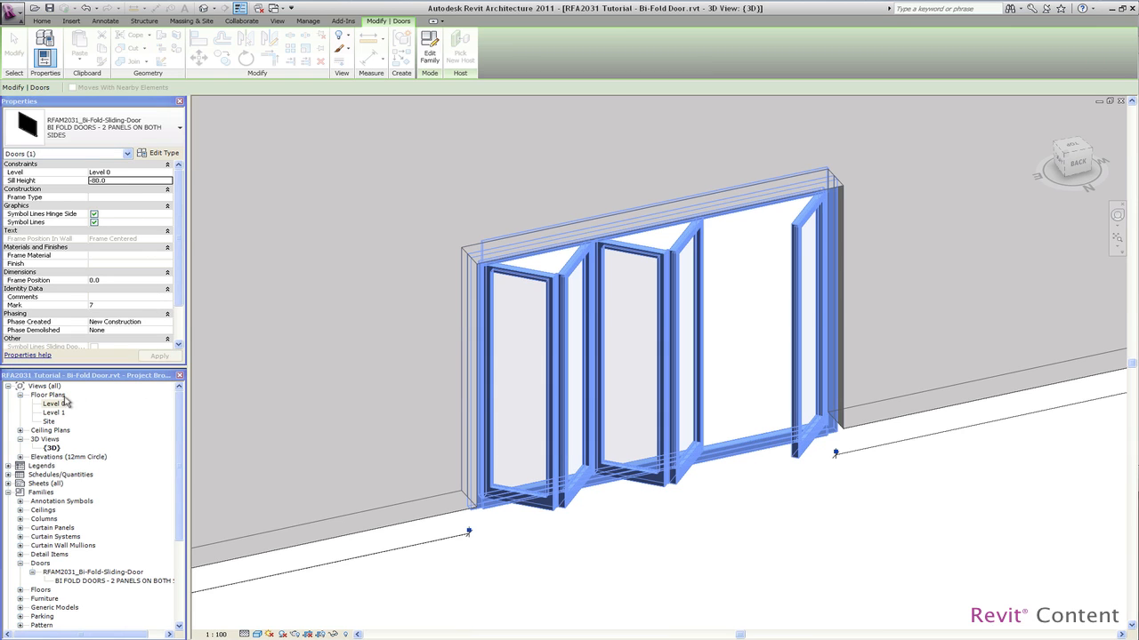
In the Level 0 plan, set Panel Opening Left to 0 and turn off both sill visibilities
double_click(64, 411)
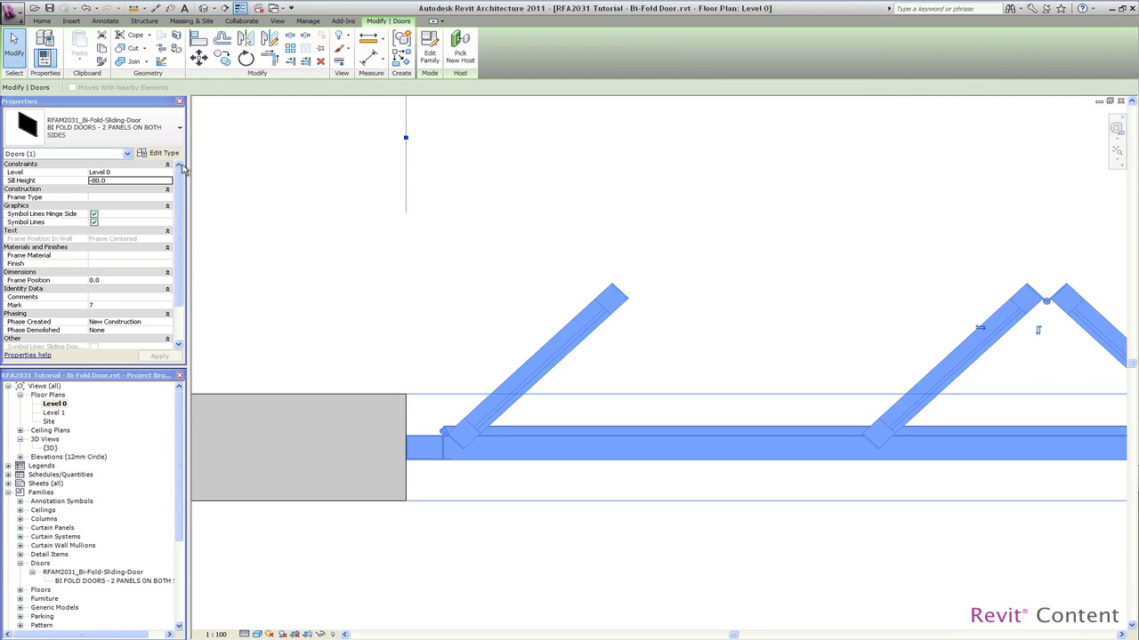
left_click(164, 153)
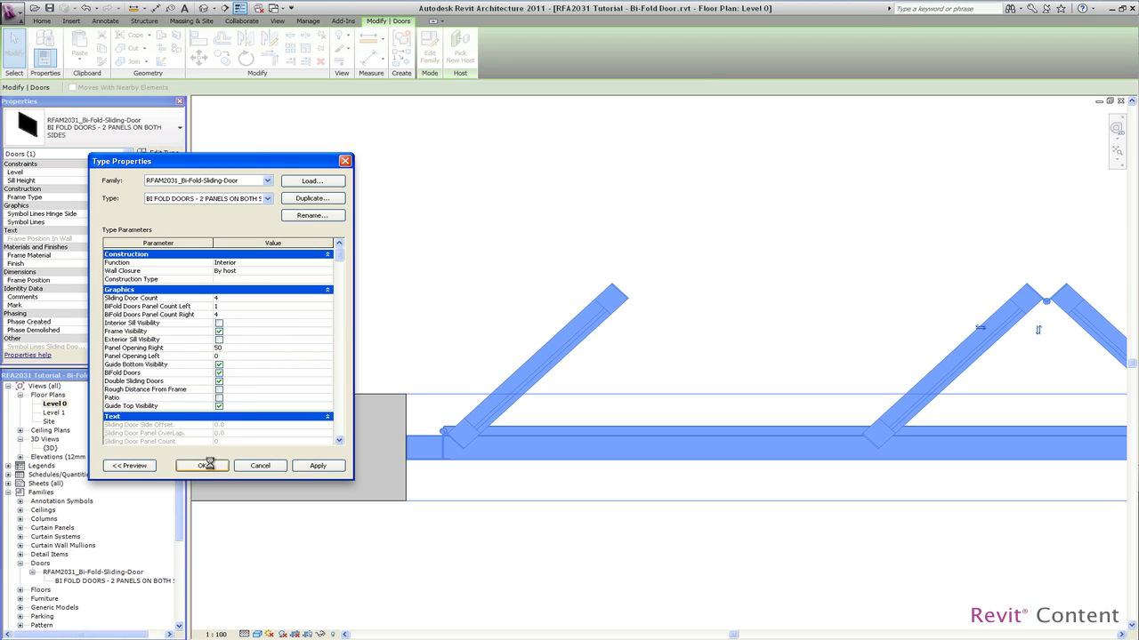
left_click(201, 466)
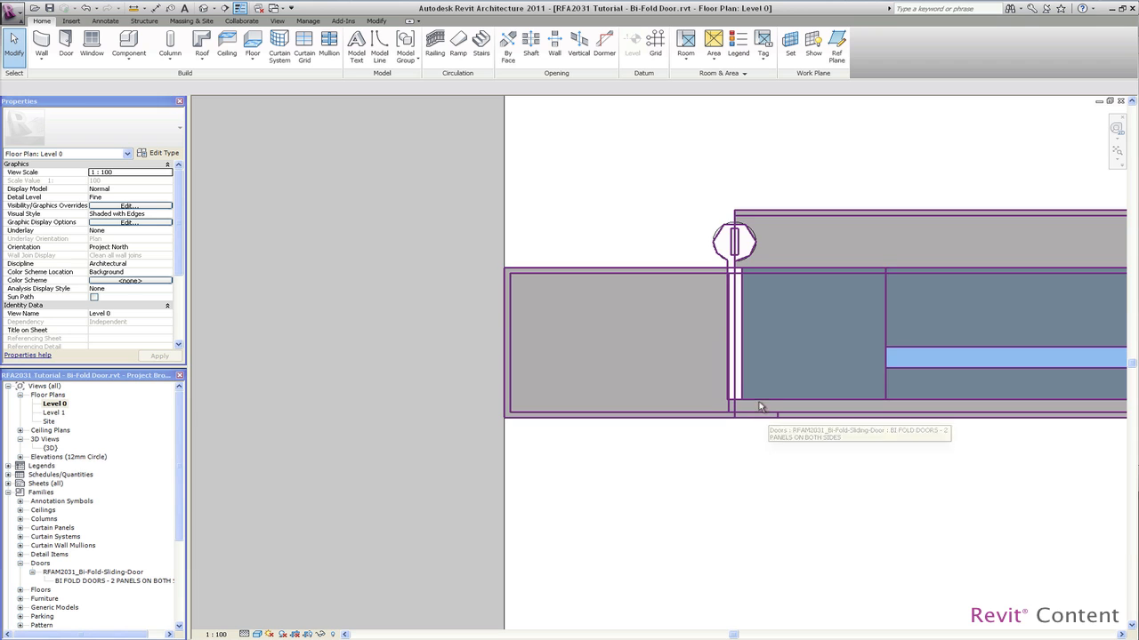
Set the door type's Frame Depth to 80 and Panel Space From Upstand to 5
left_click(728, 238)
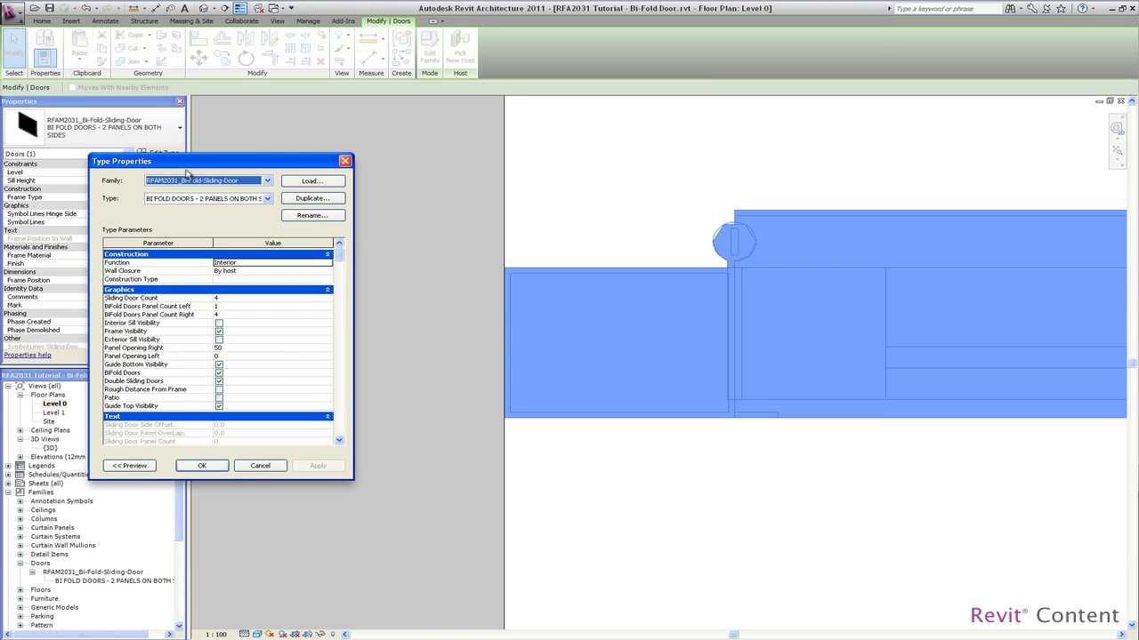
scroll("down", 3)
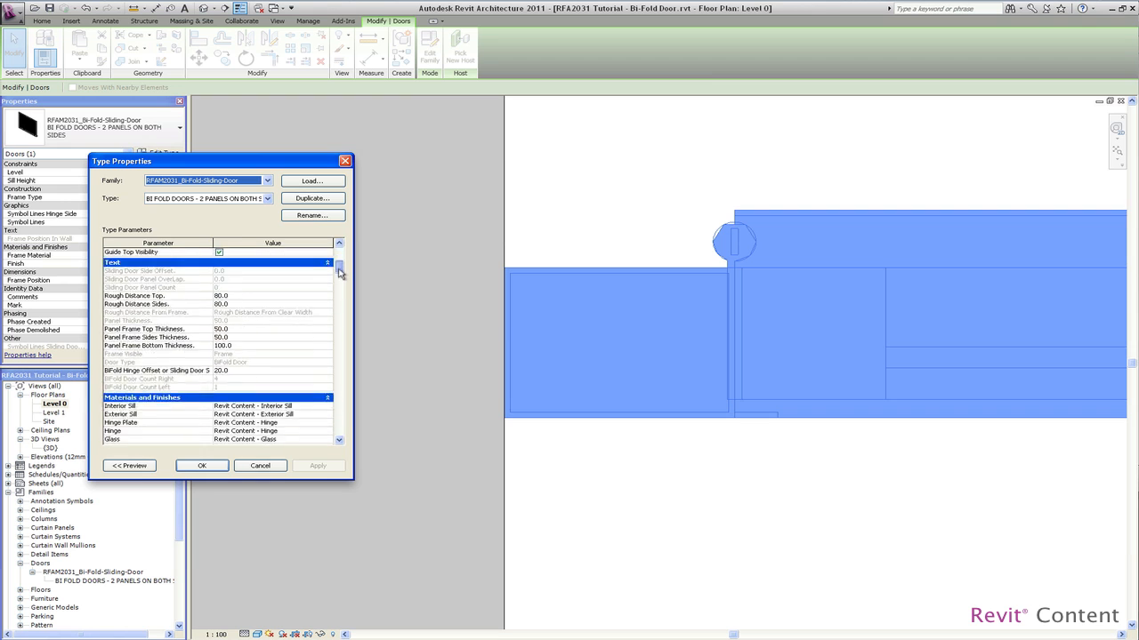
scroll("down", 3)
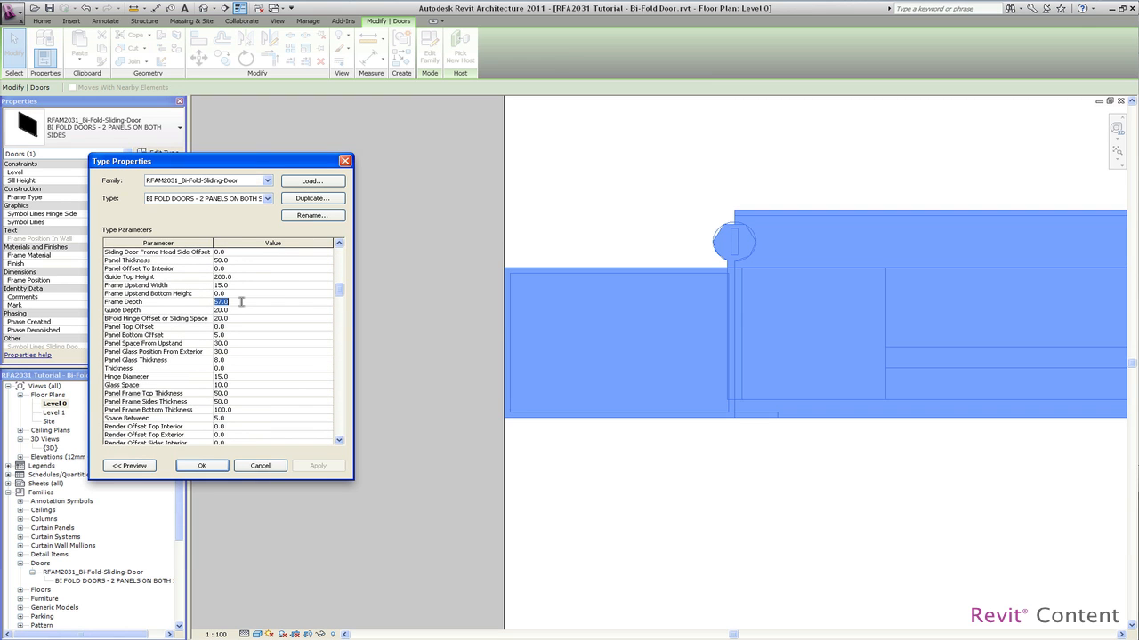
type("80")
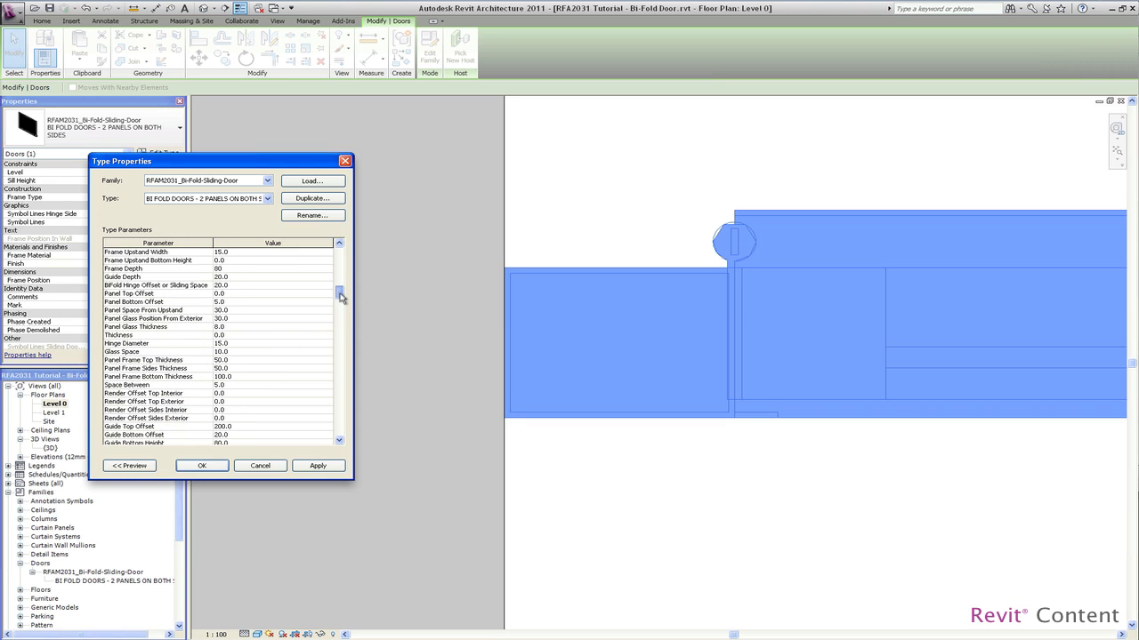
mouse_move(109, 318)
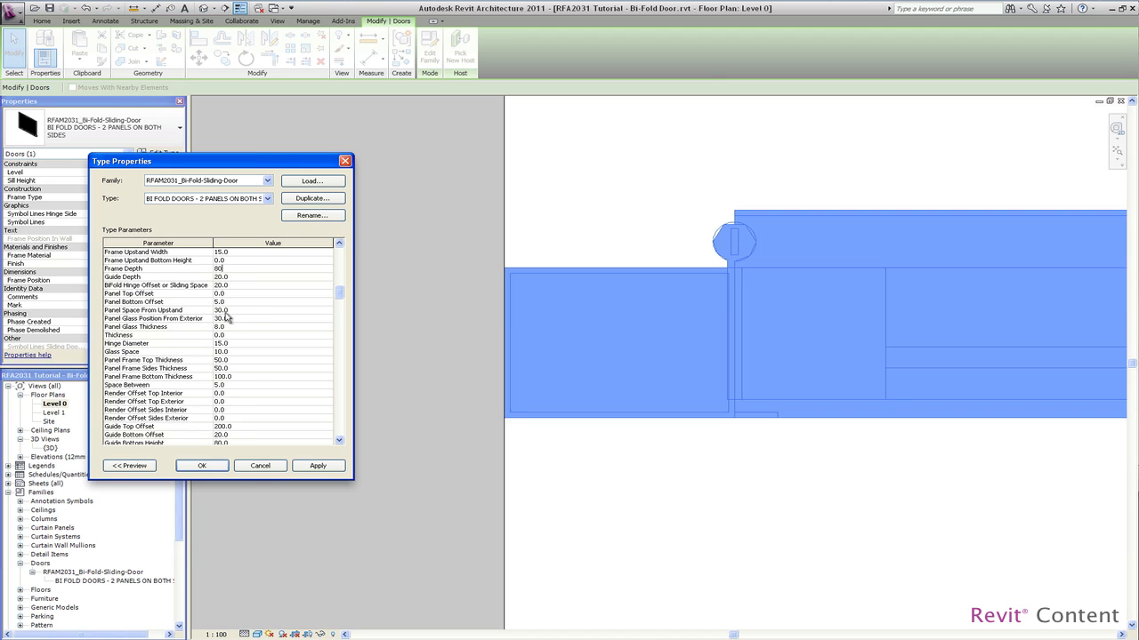
left_click(220, 310)
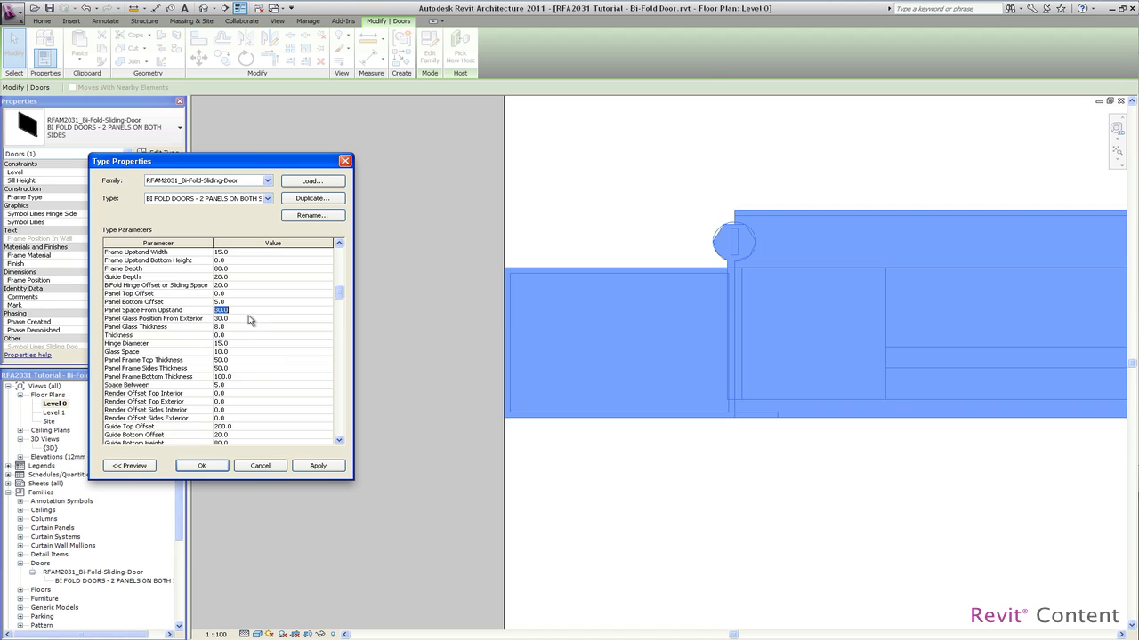
type("5")
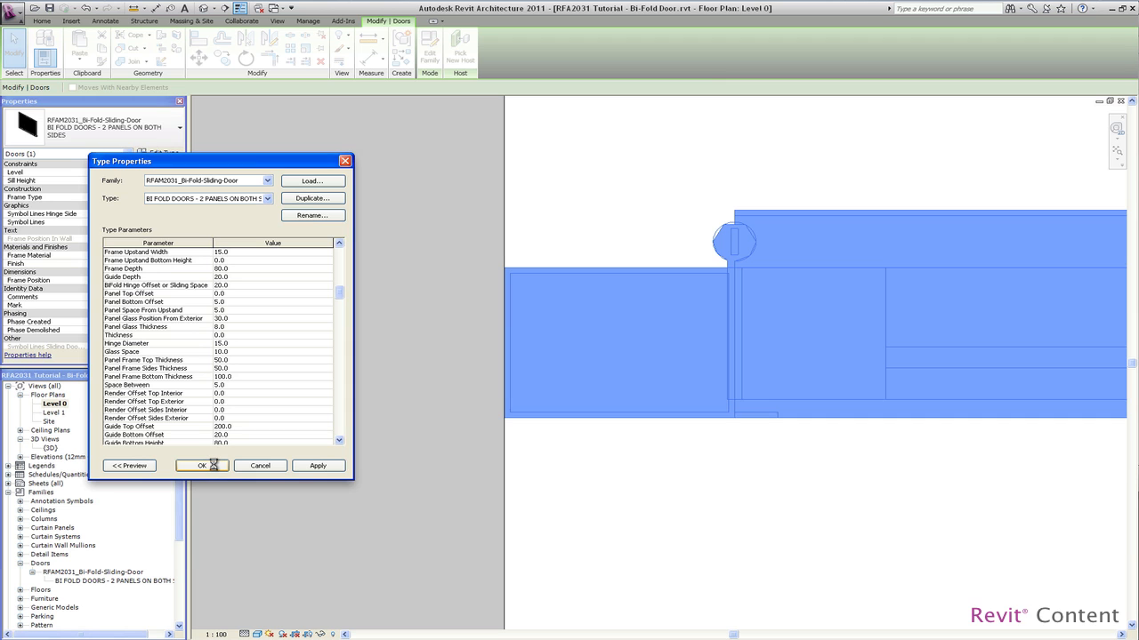
left_click(202, 465)
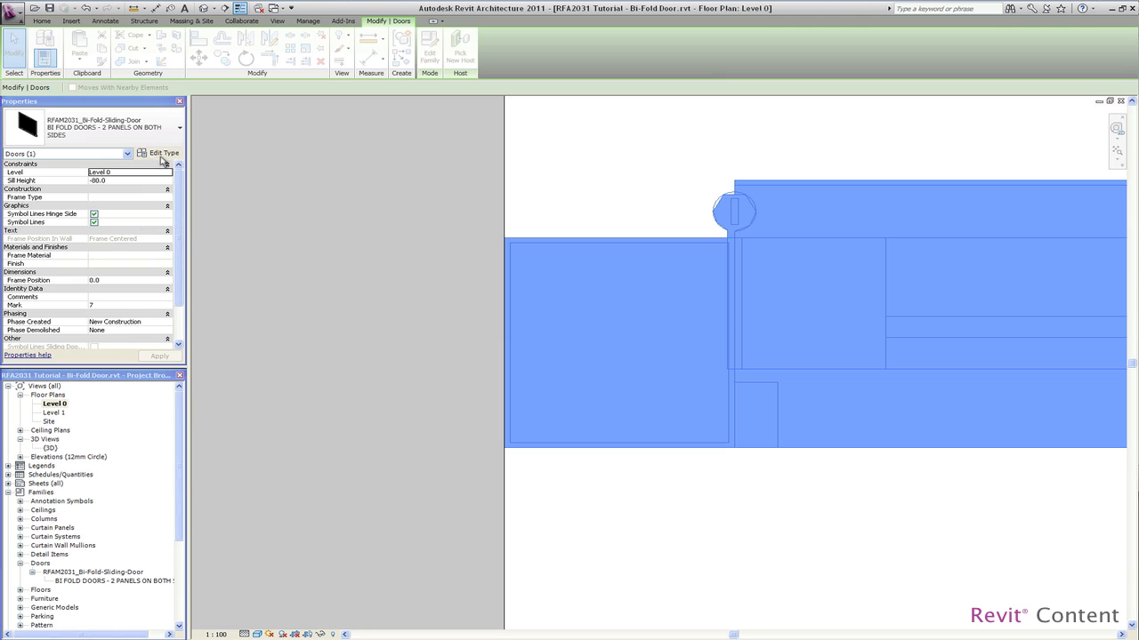
Set the door type's Frame Upstand Width and Frame Depth both to 0
left_click(164, 152)
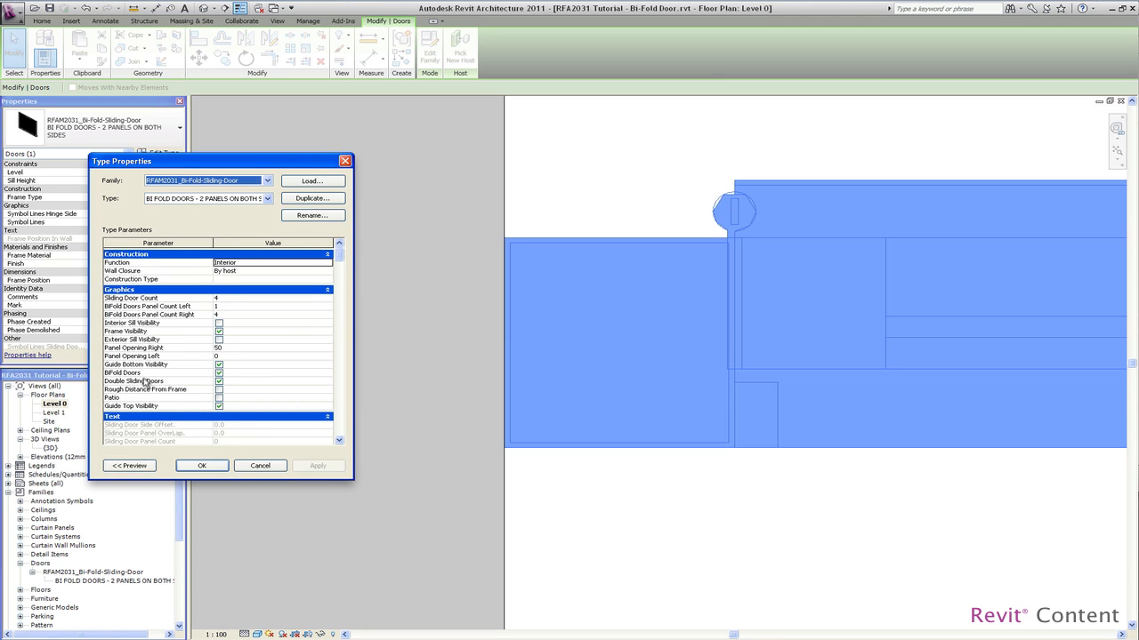
mouse_move(294, 309)
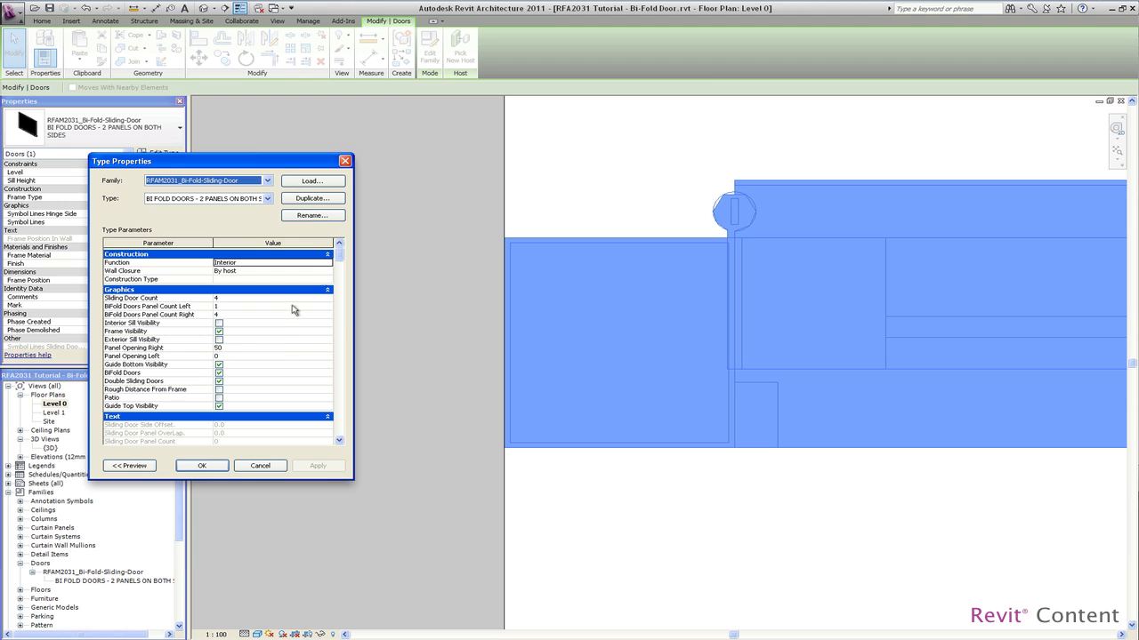
scroll("down", 3)
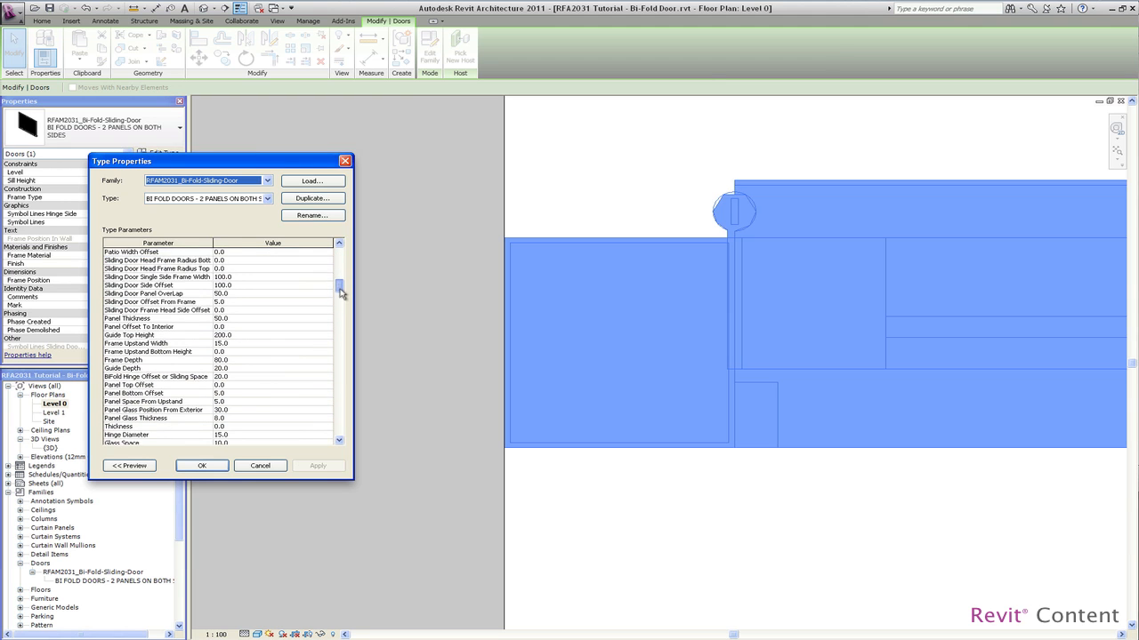
scroll("down", 3)
type("0")
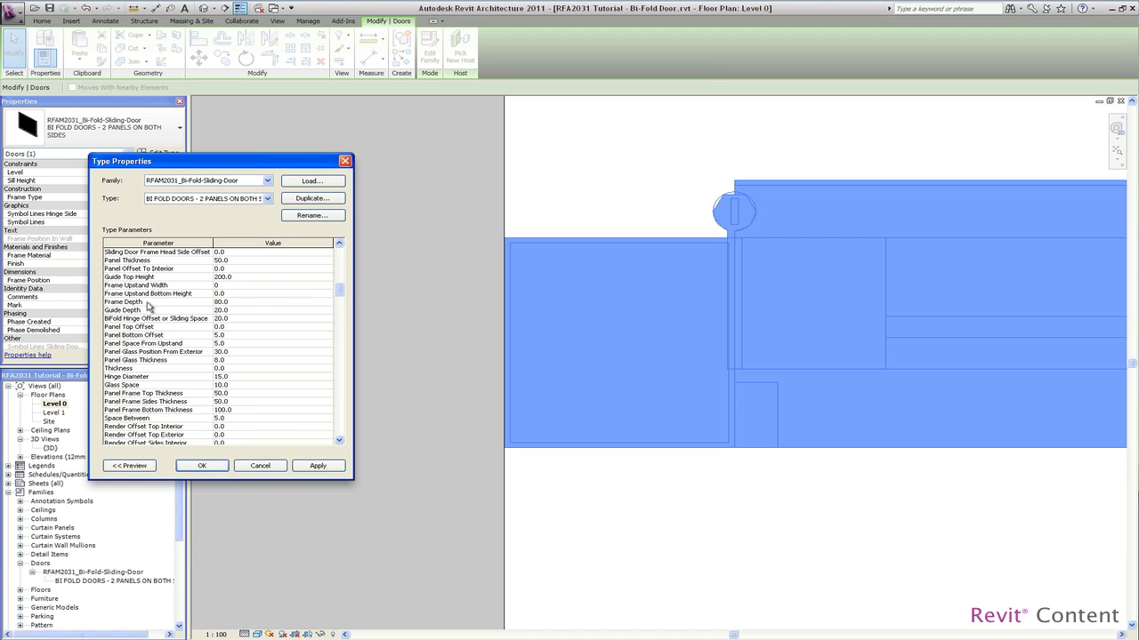
left_click(231, 302)
type("0")
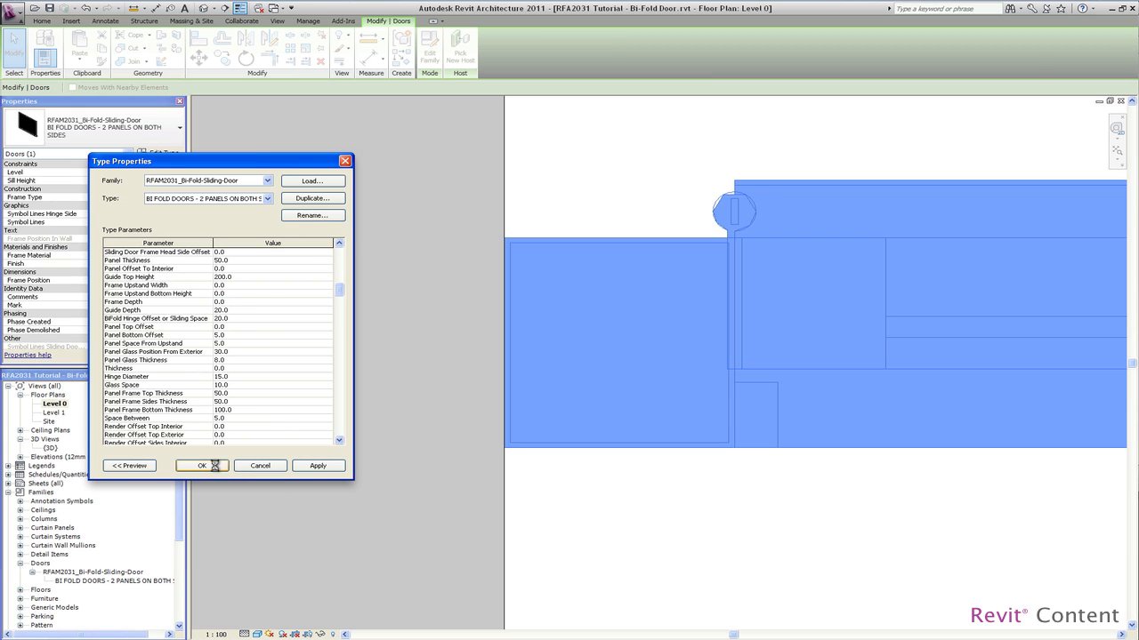
left_click(200, 465)
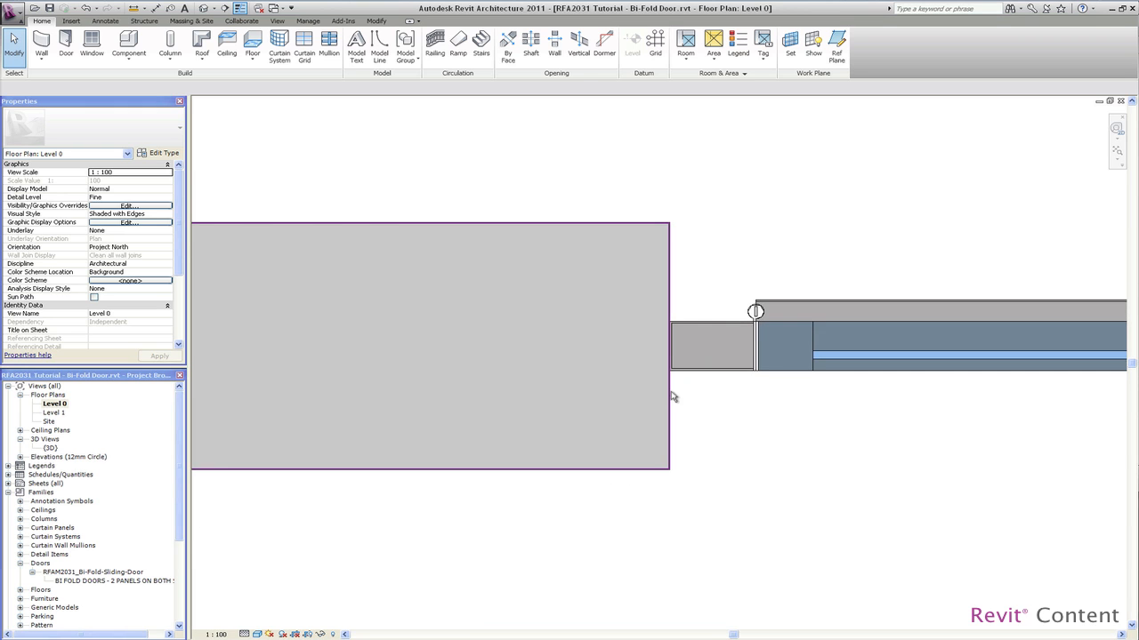
Turn on Rough Distance From Frame in the door's type parameters
left_click(711, 363)
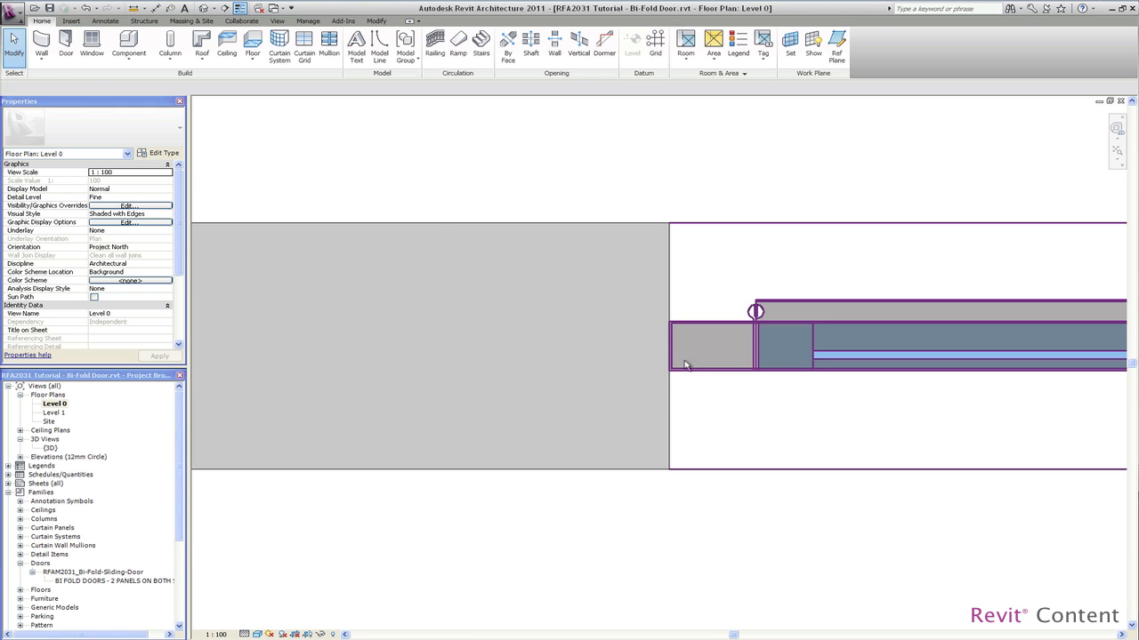
left_click(712, 347)
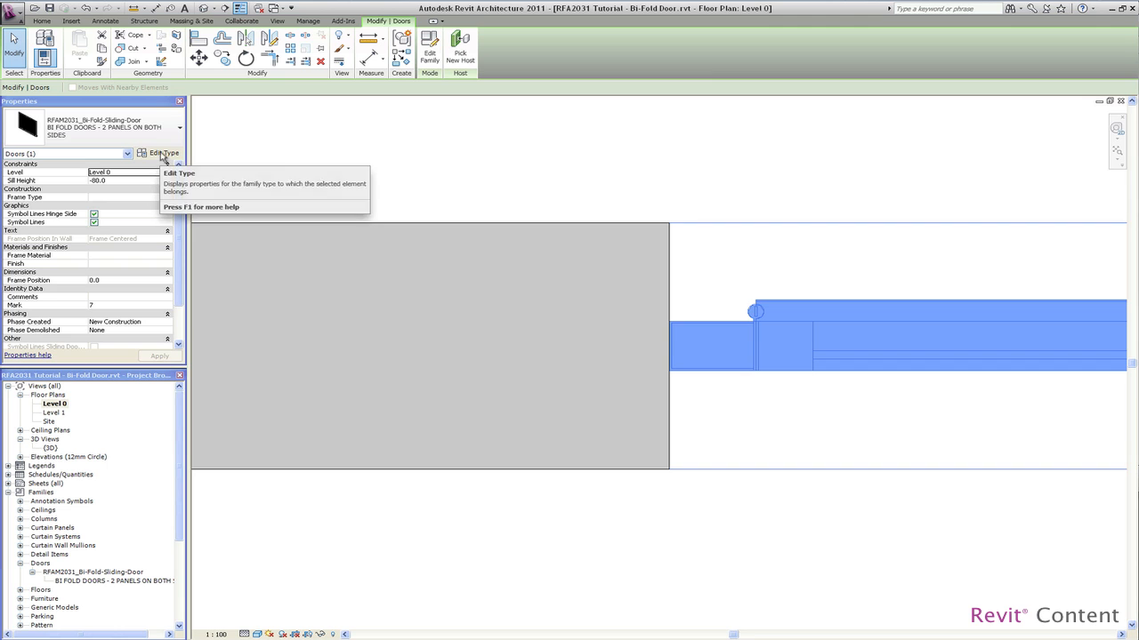
left_click(163, 153)
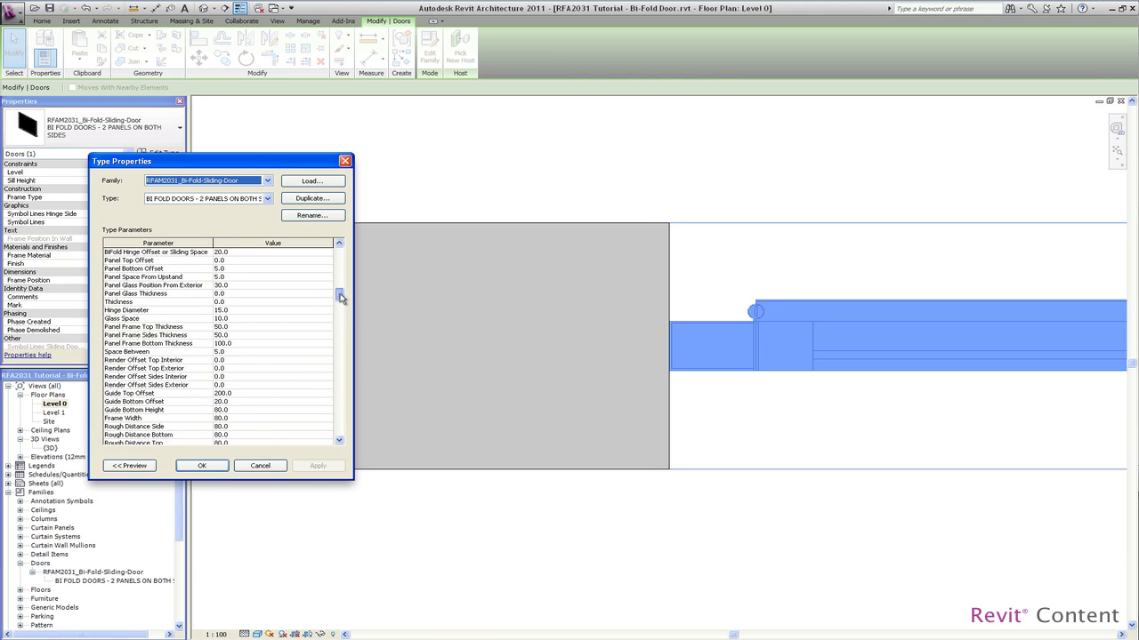
scroll("down", 3)
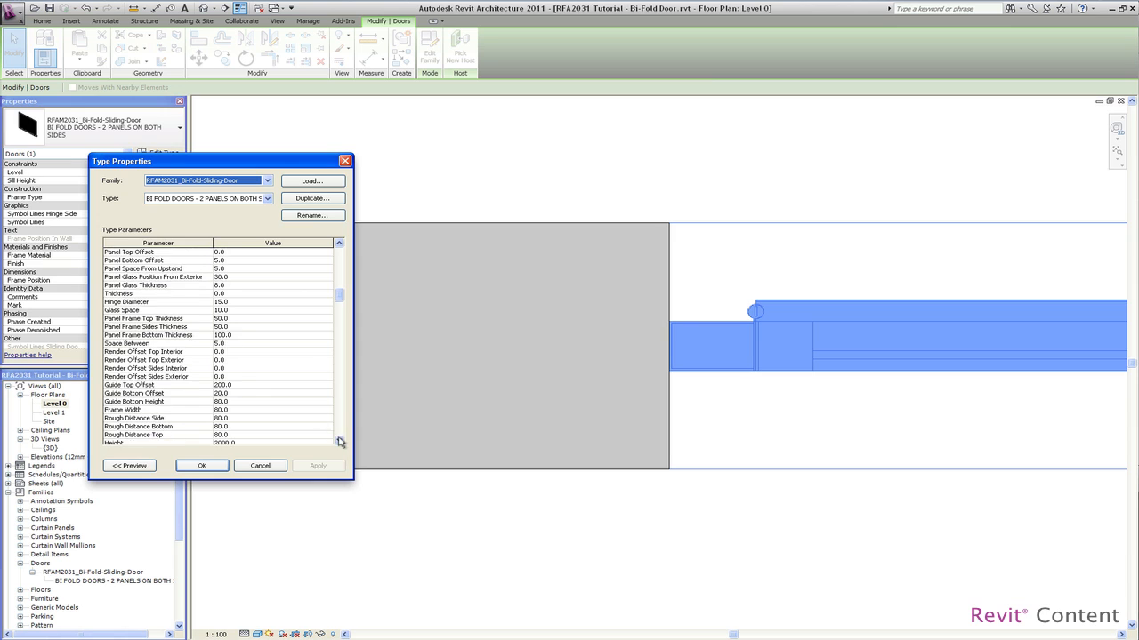
scroll("down", 3)
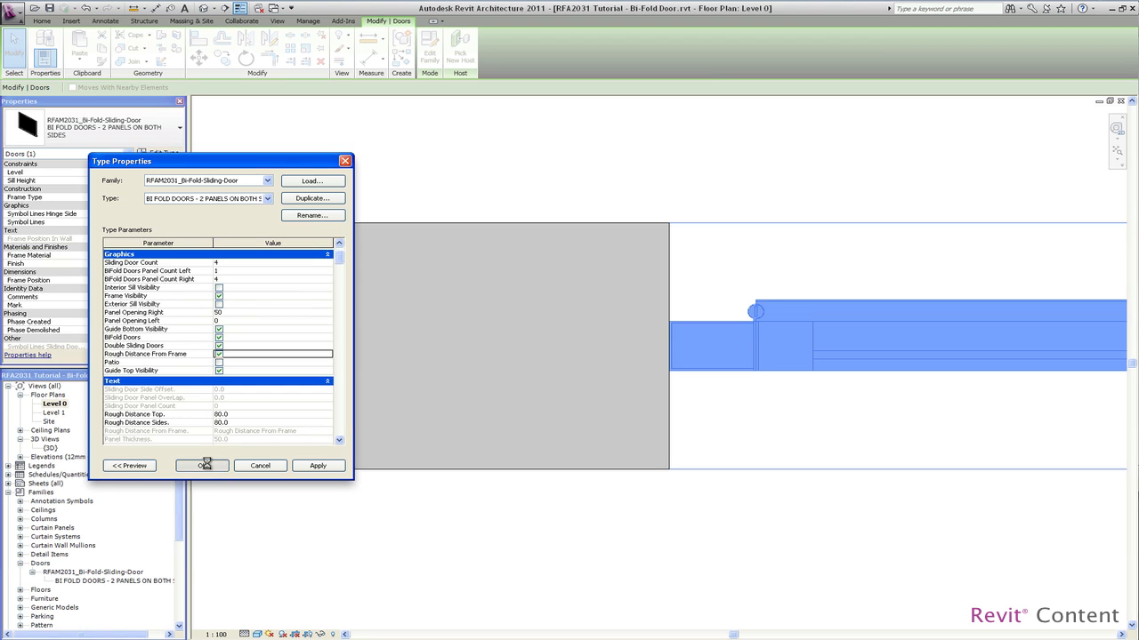
left_click(202, 465)
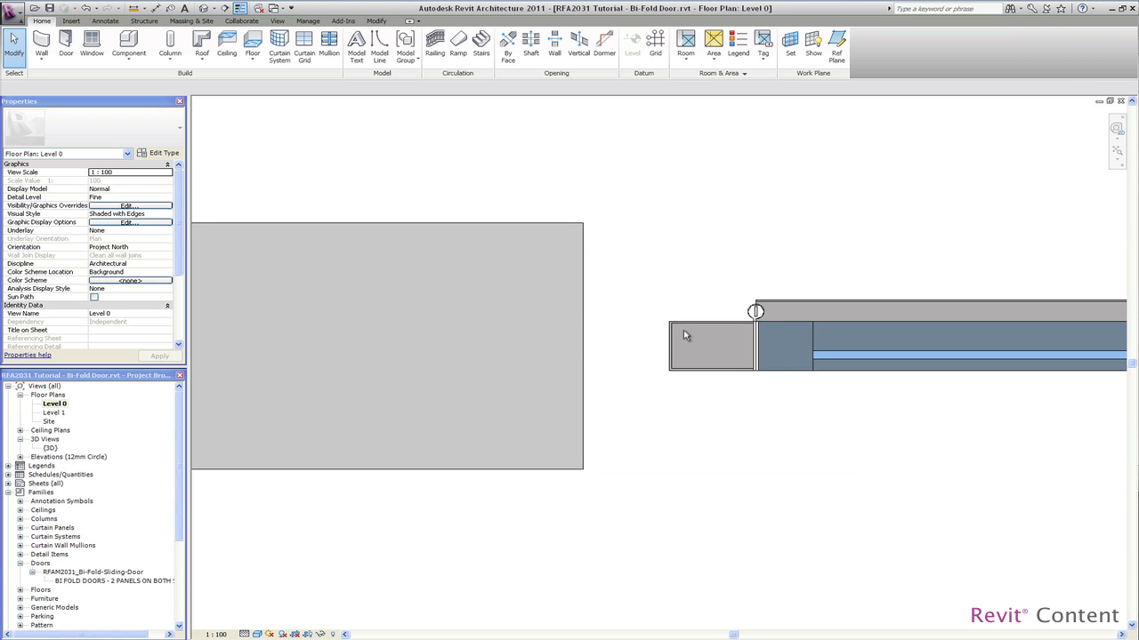
Set the side, bottom and top rough distances to 10
left_click(712, 345)
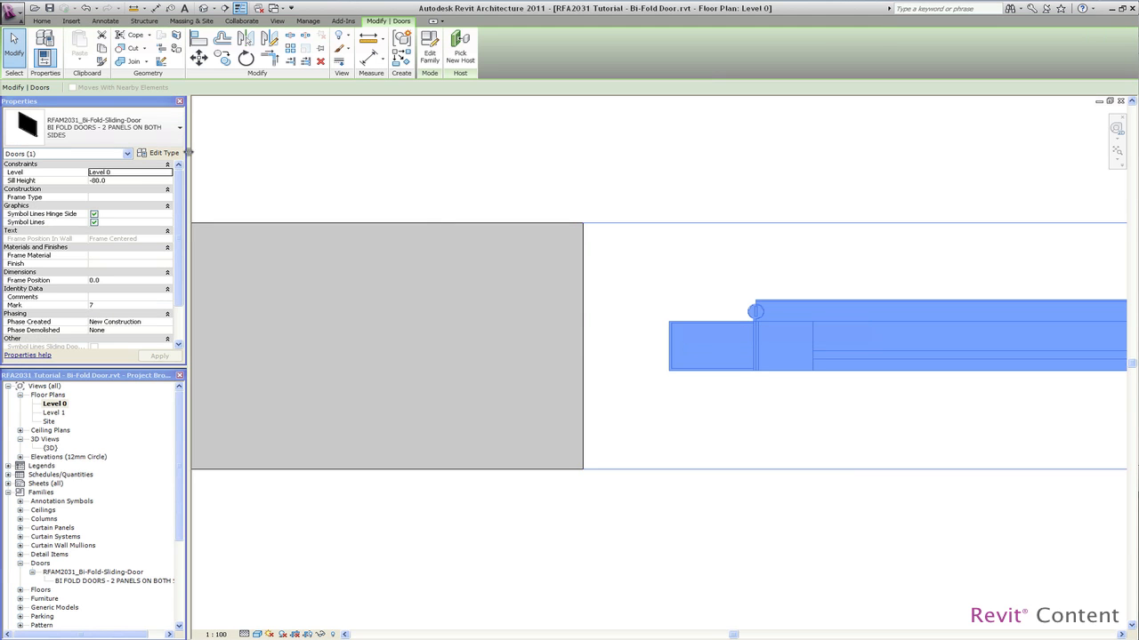
left_click(163, 152)
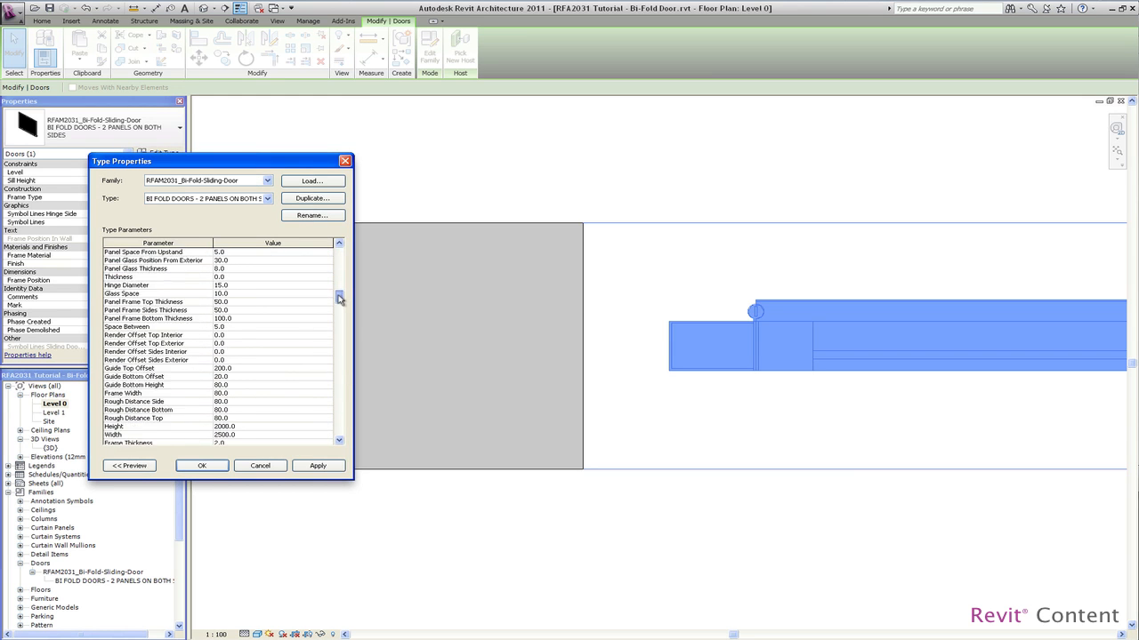
scroll("down", 3)
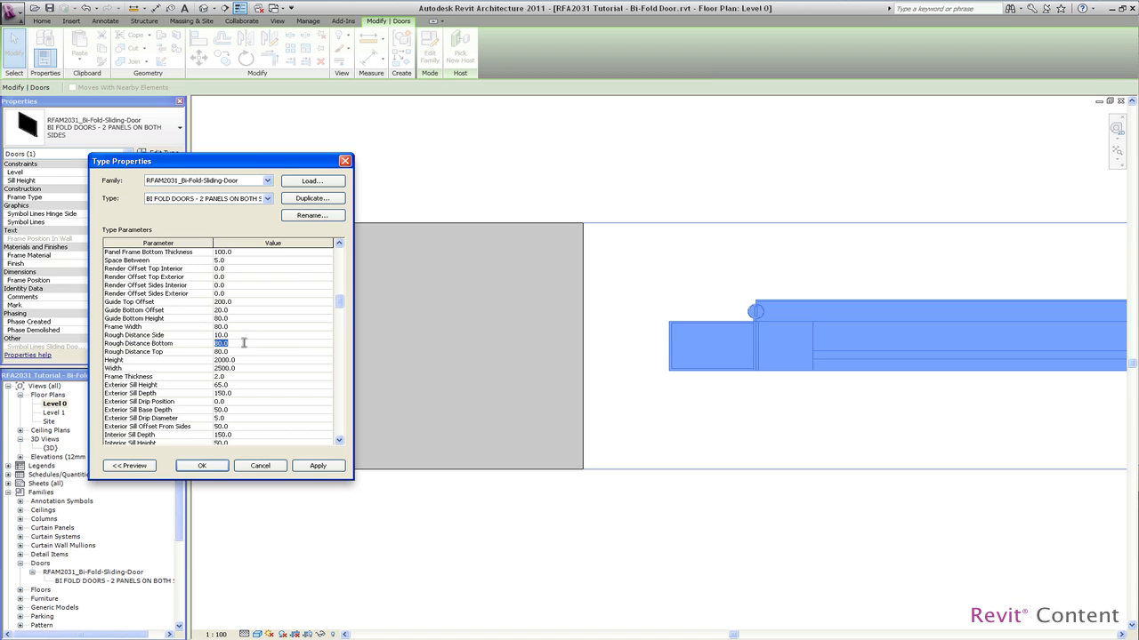
type("0")
left_click(272, 352)
type("10")
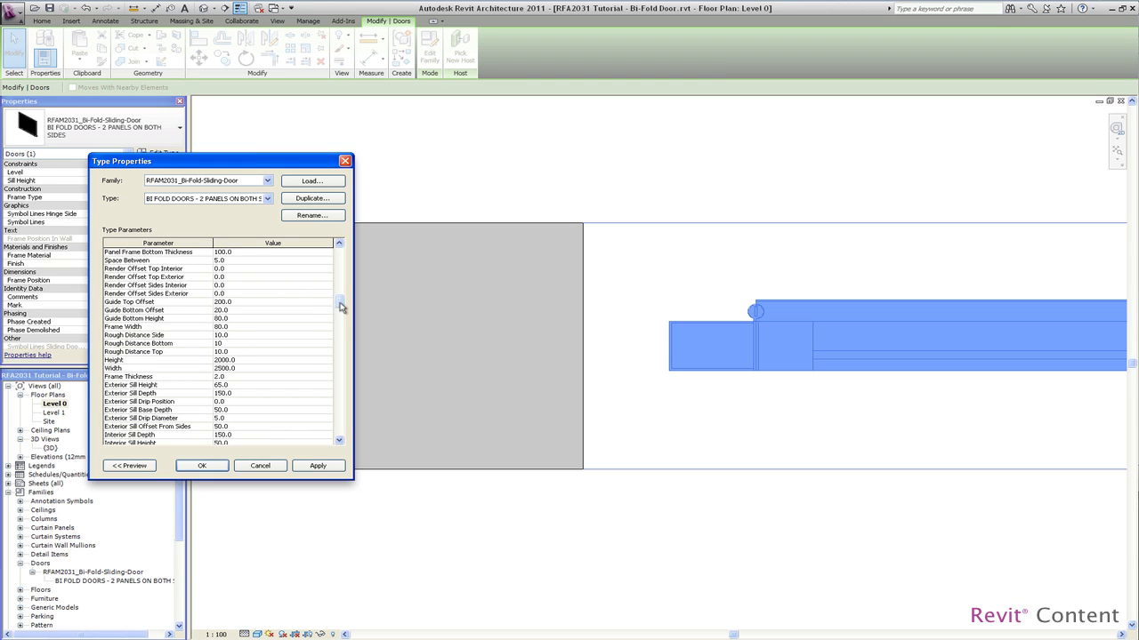
mouse_move(201, 466)
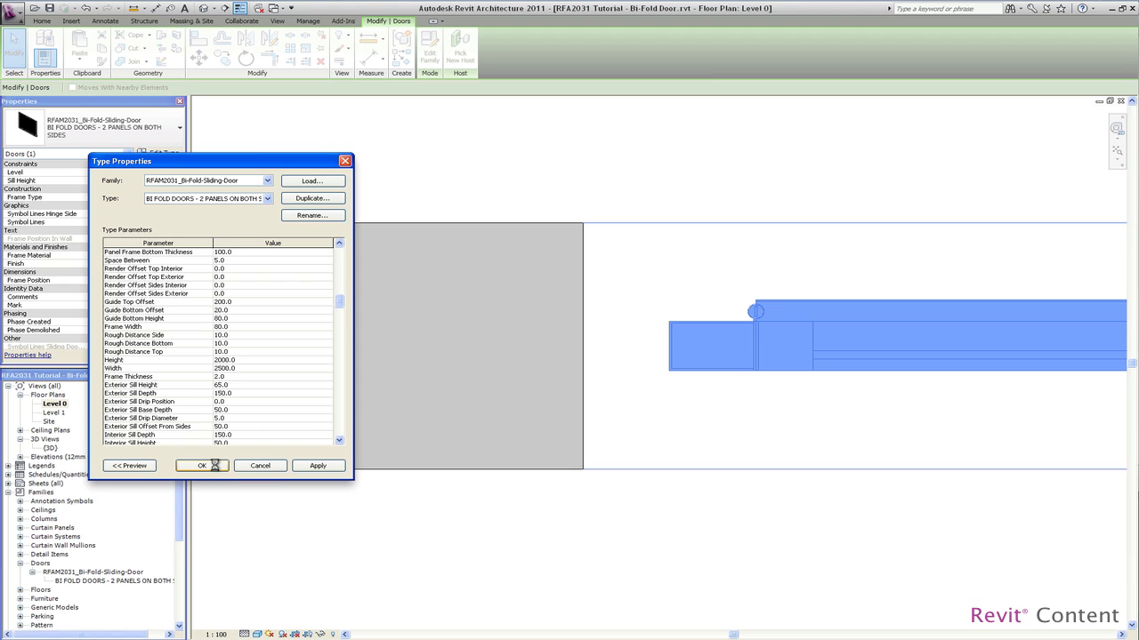
left_click(202, 465)
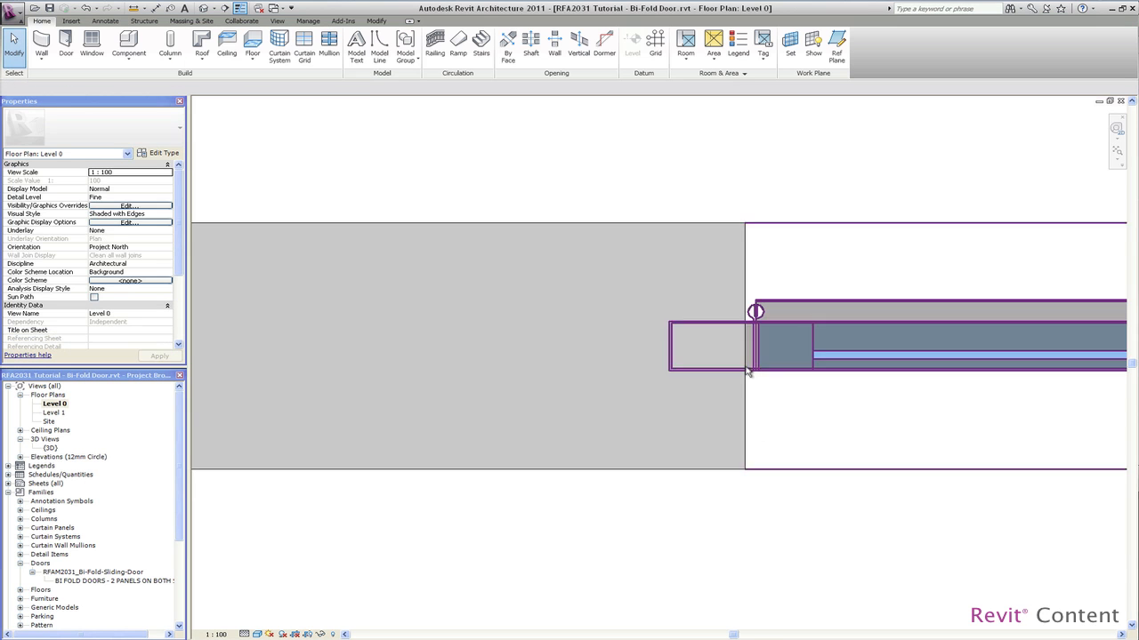
mouse_move(752, 376)
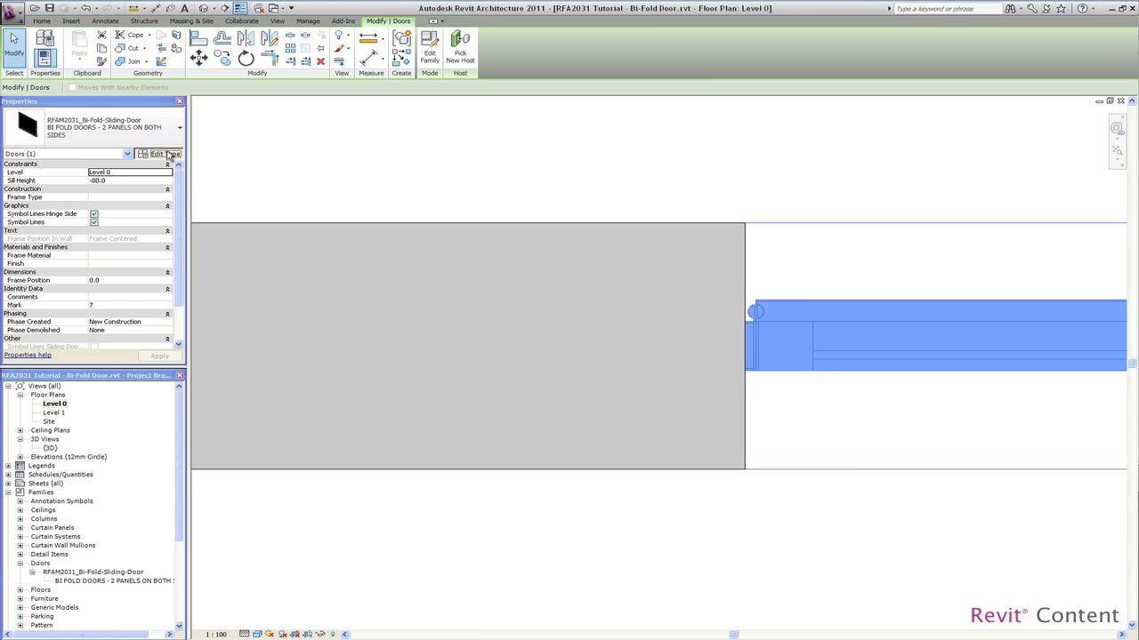
Review the door's type parameters and confirm them so the wall opening redraws
left_click(165, 153)
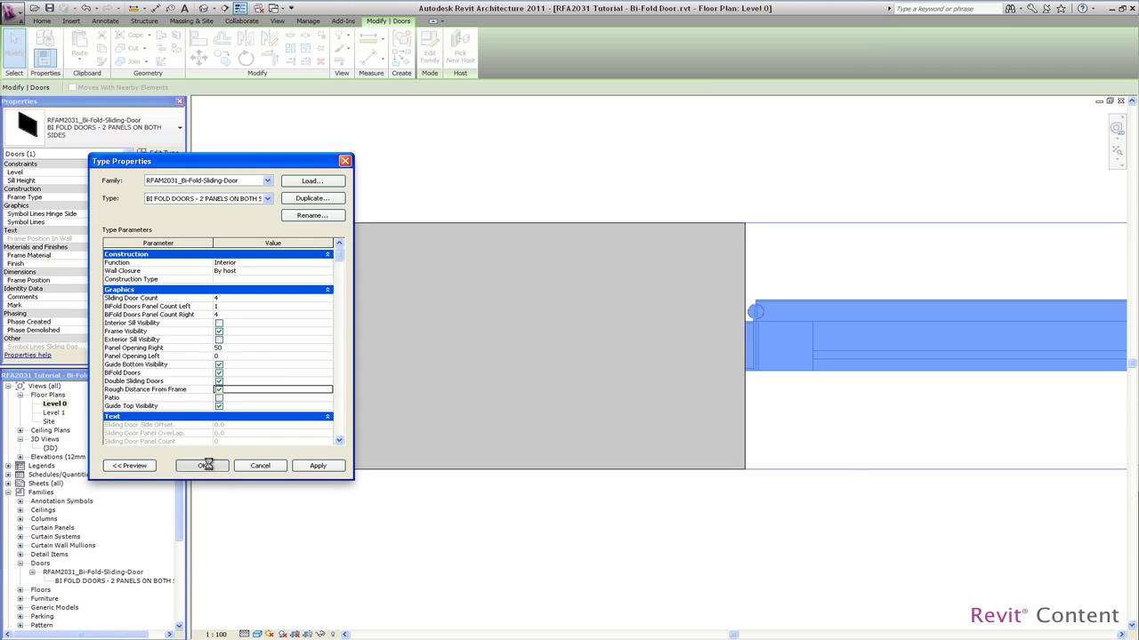
left_click(201, 466)
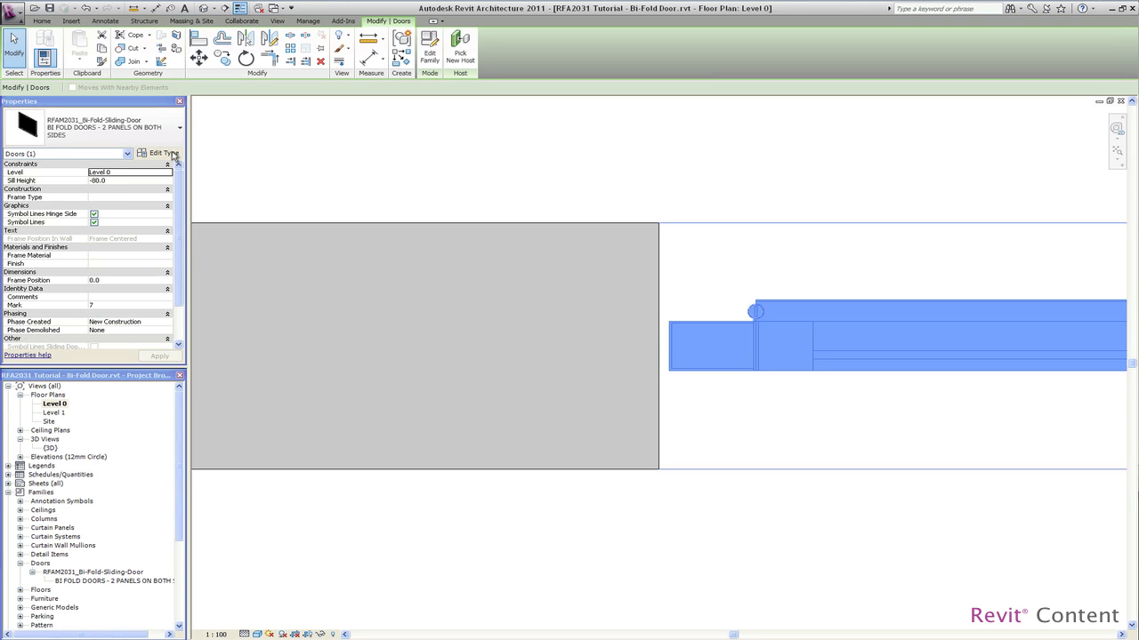
Set Render Offset Sides Interior to 15 in the door's type parameters
left_click(160, 153)
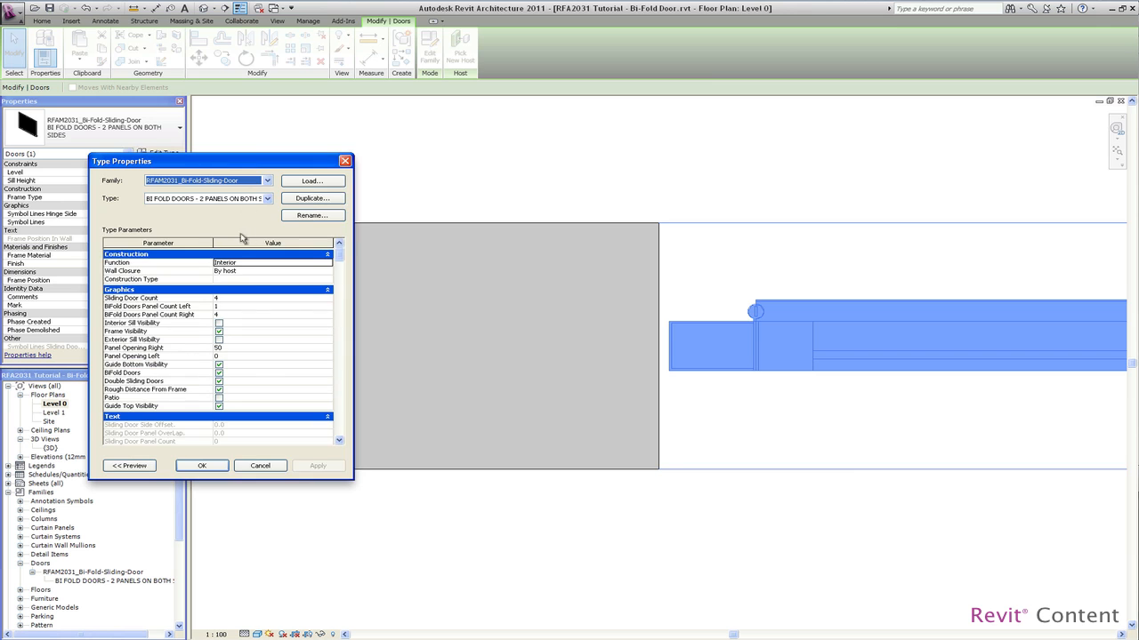
scroll("down", 3)
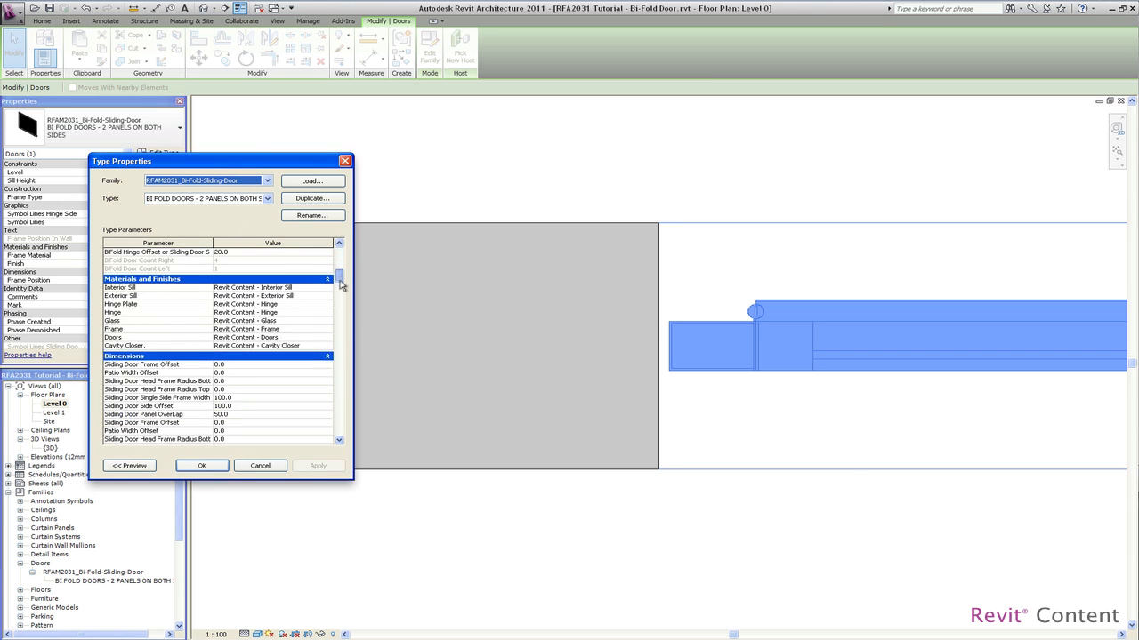
scroll("down", 3)
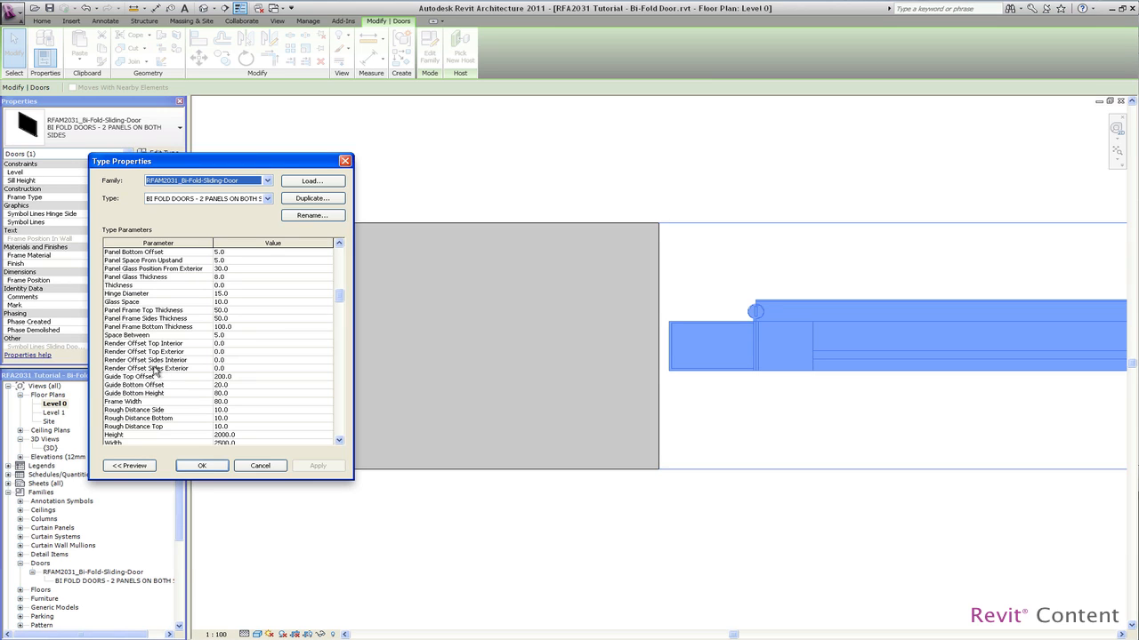
left_click(249, 359)
type("50")
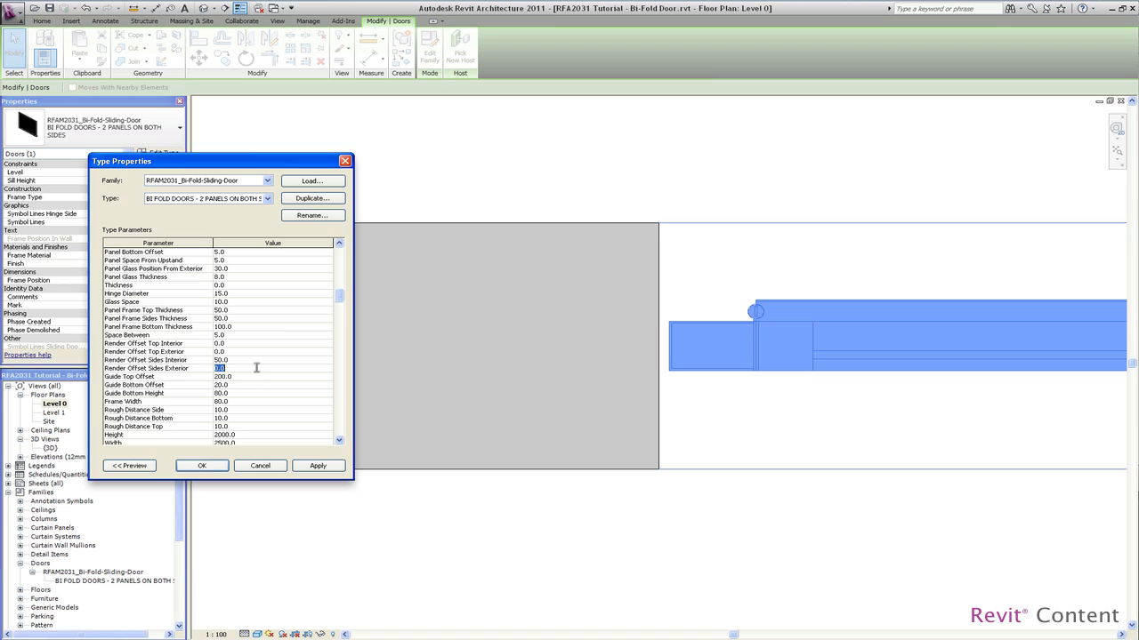
type("15")
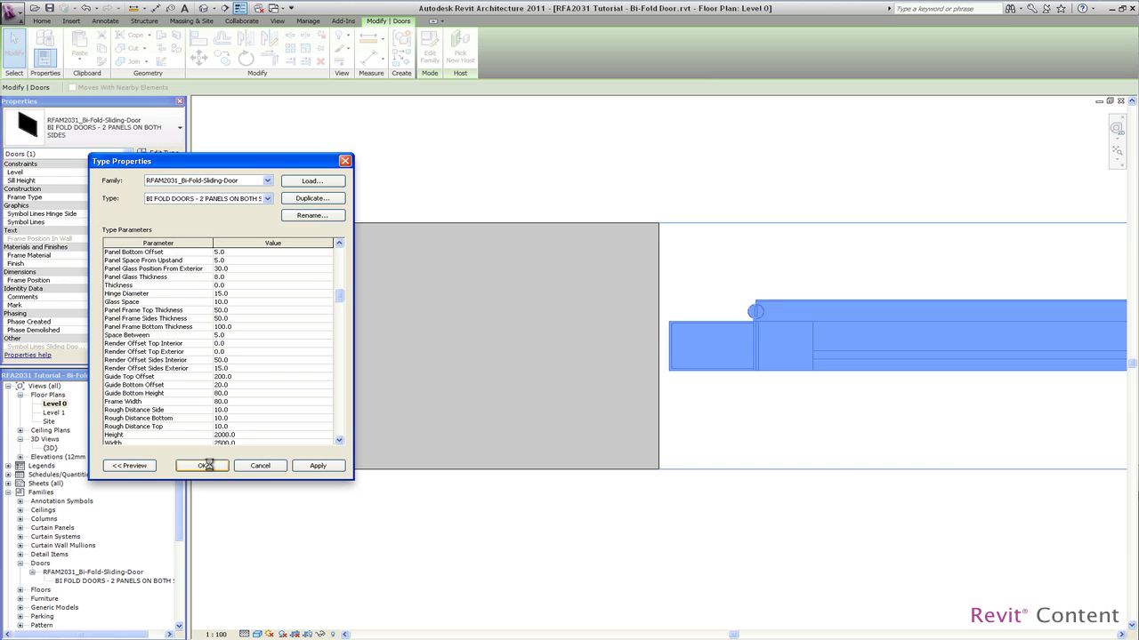
left_click(201, 466)
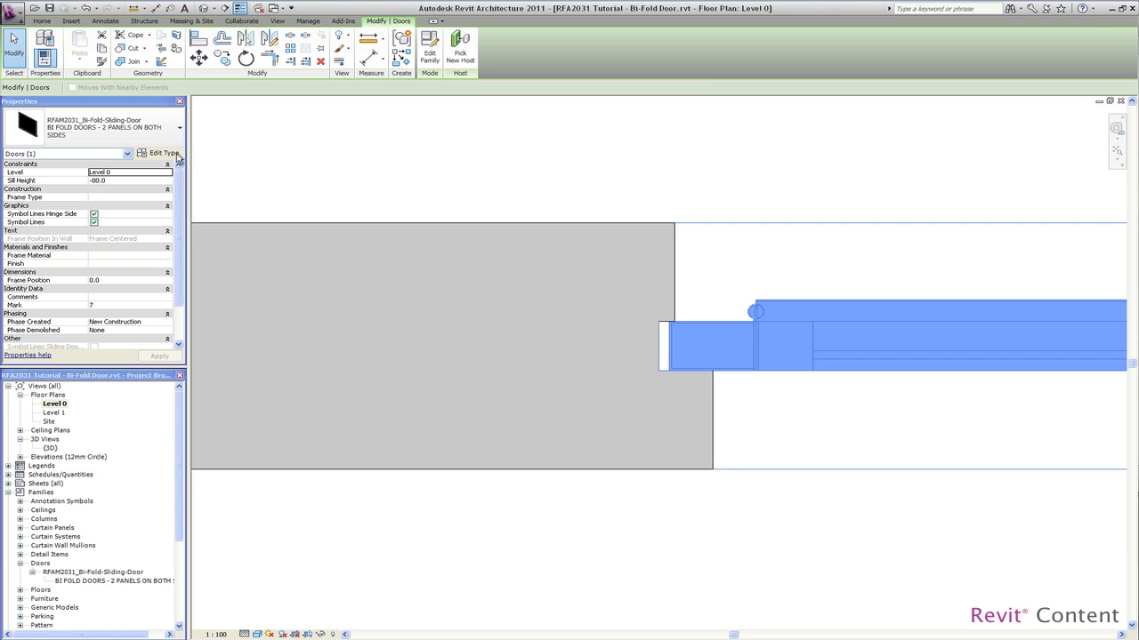
Set Render Offset Sides Exterior to 50 and confirm so the plan redraws
left_click(160, 154)
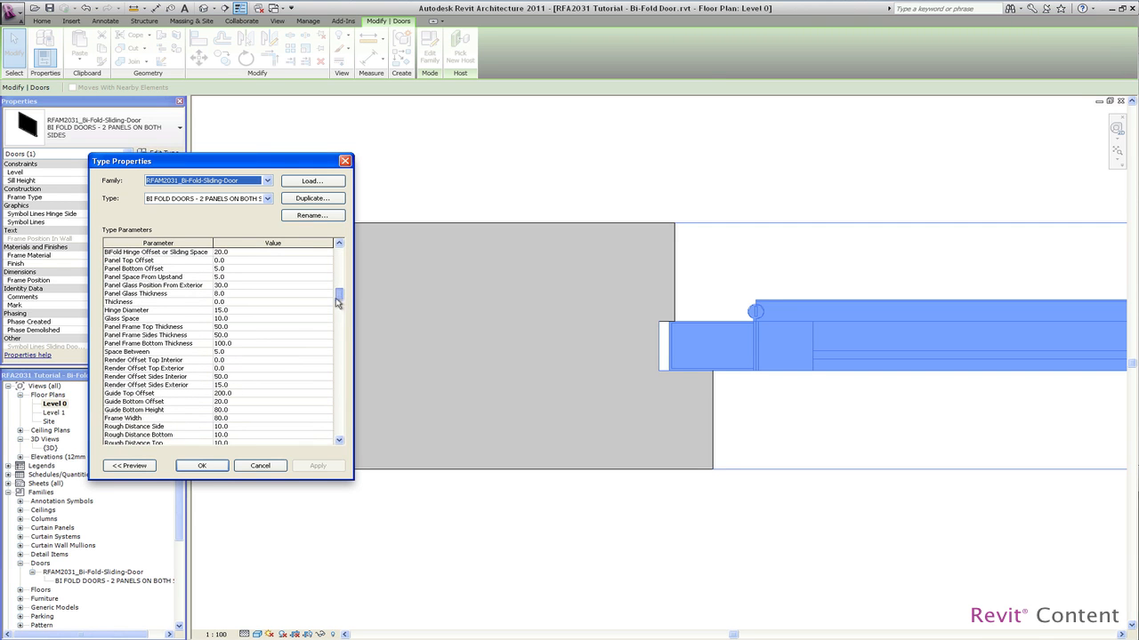
left_click(267, 385)
type("50")
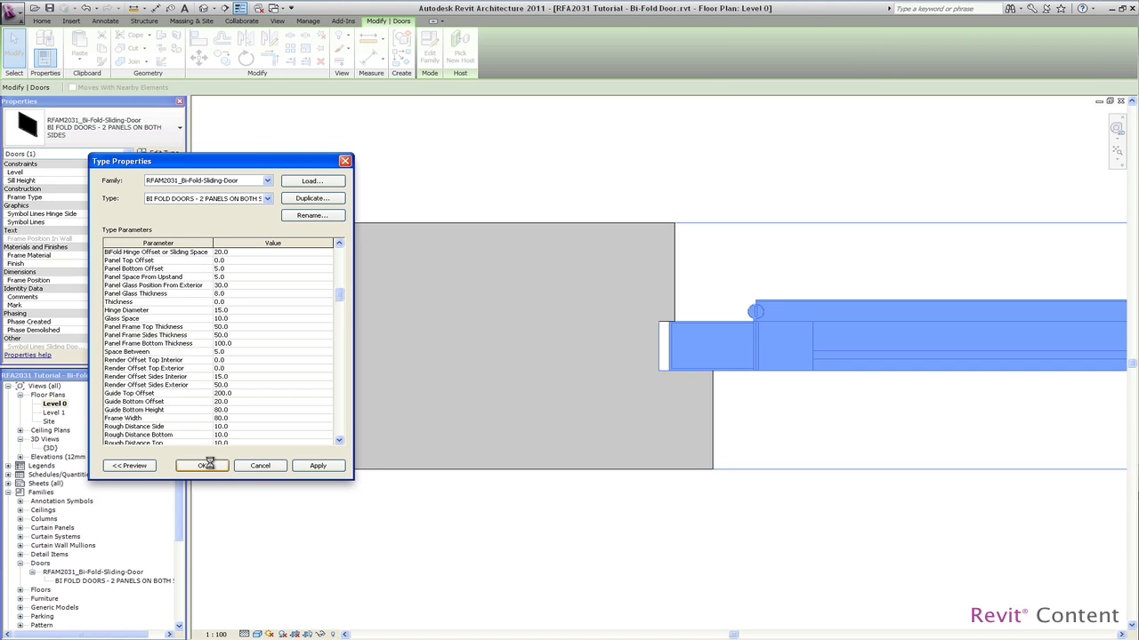
left_click(200, 466)
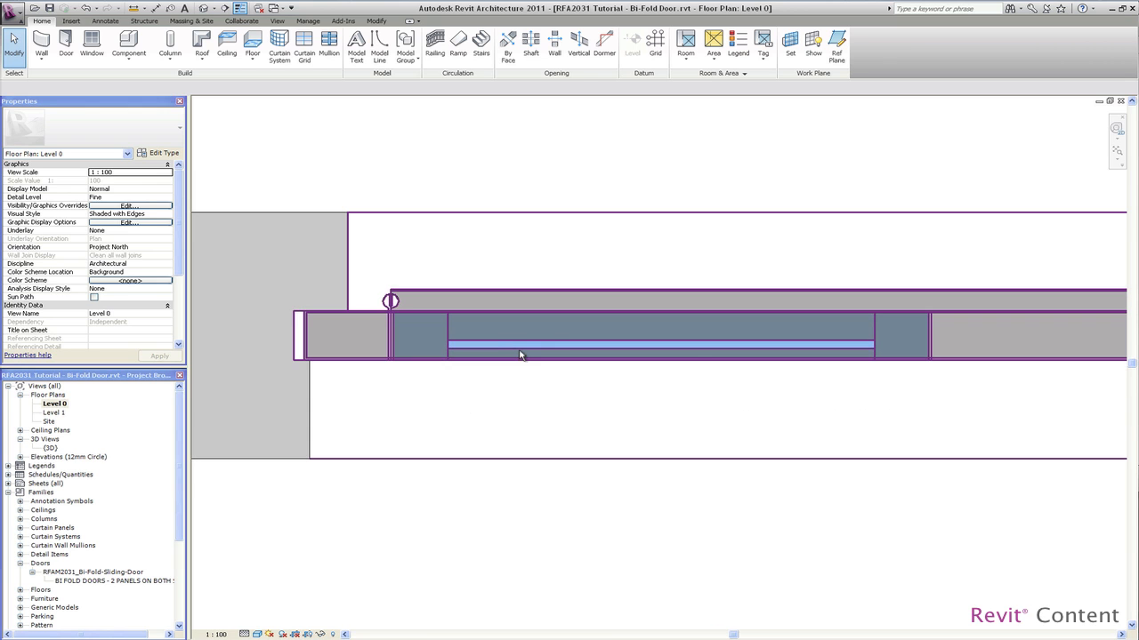
Set Panel Glass Position From Exterior to 20 in the door's type parameters
left_click(533, 352)
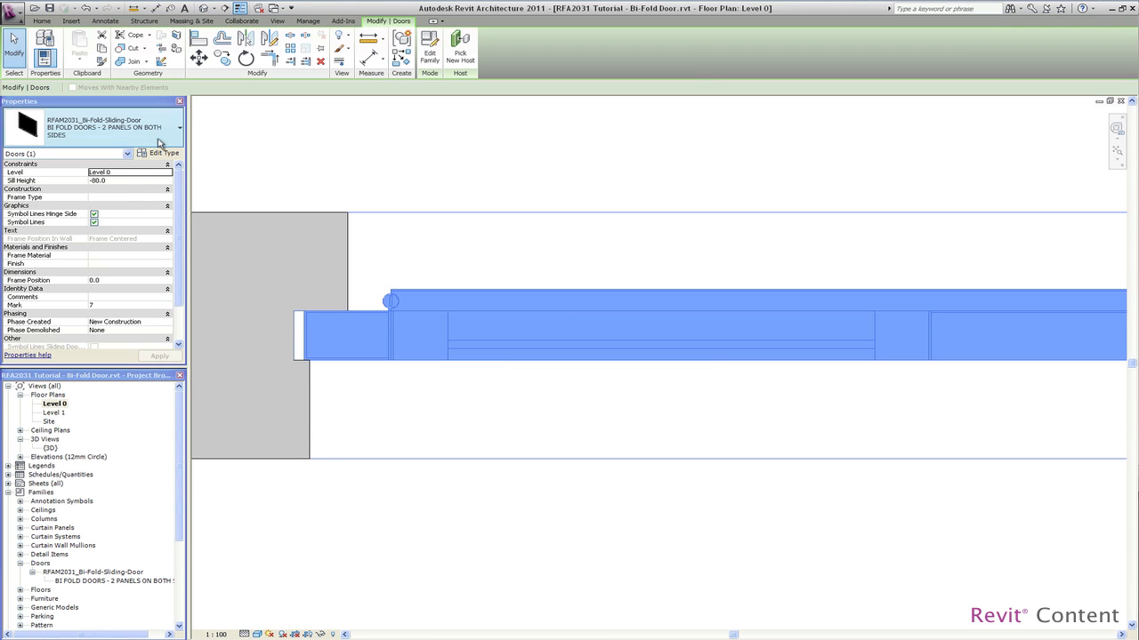
left_click(166, 152)
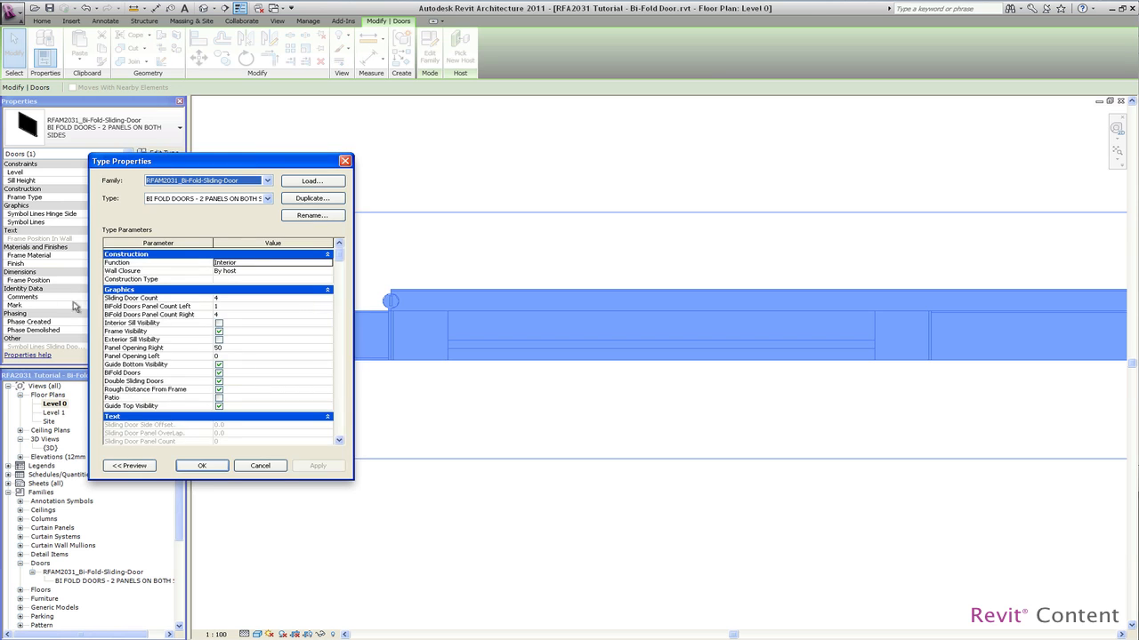
scroll("down", 3)
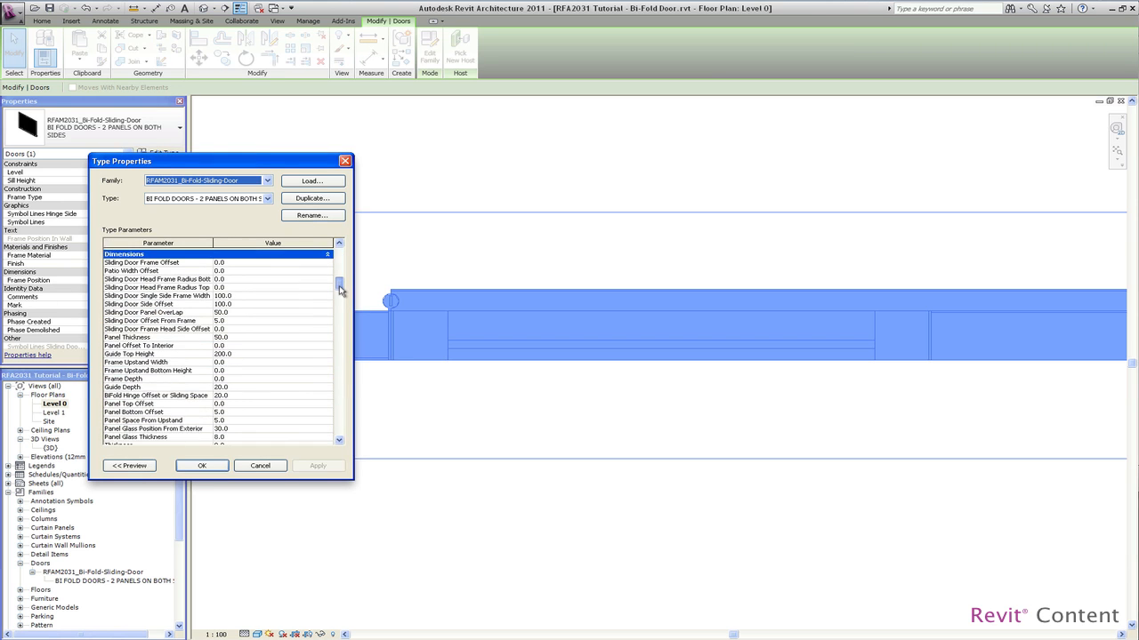
scroll("down", 3)
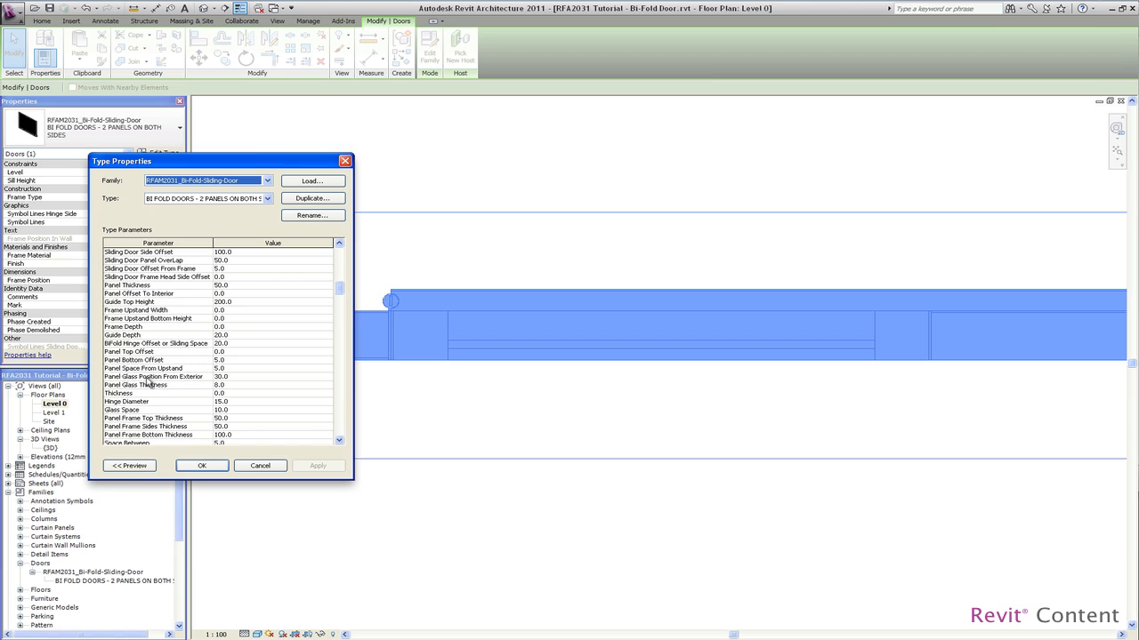
left_click(231, 376)
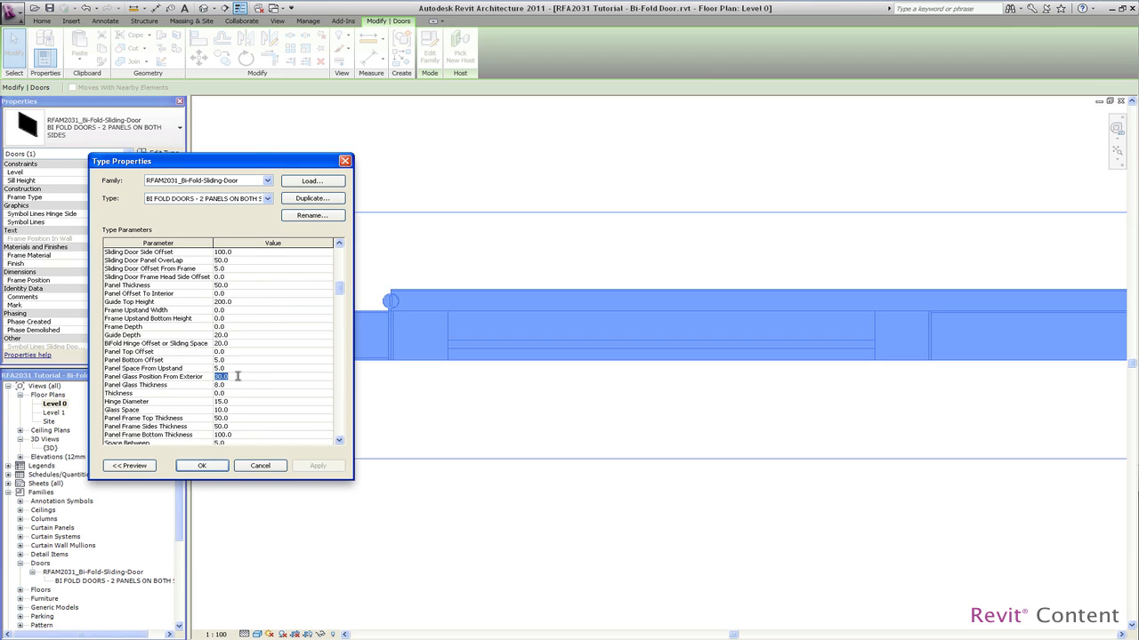
type("20")
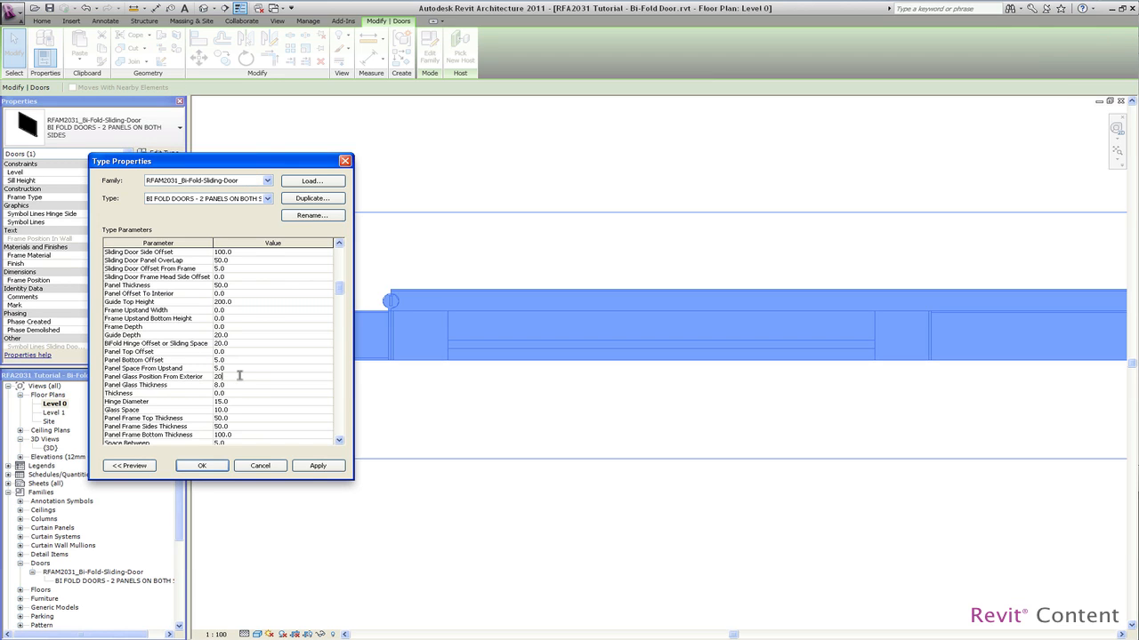
Set panel frame thicknesses to 35 top and sides, 50 bottom, and confirm
left_click(230, 385)
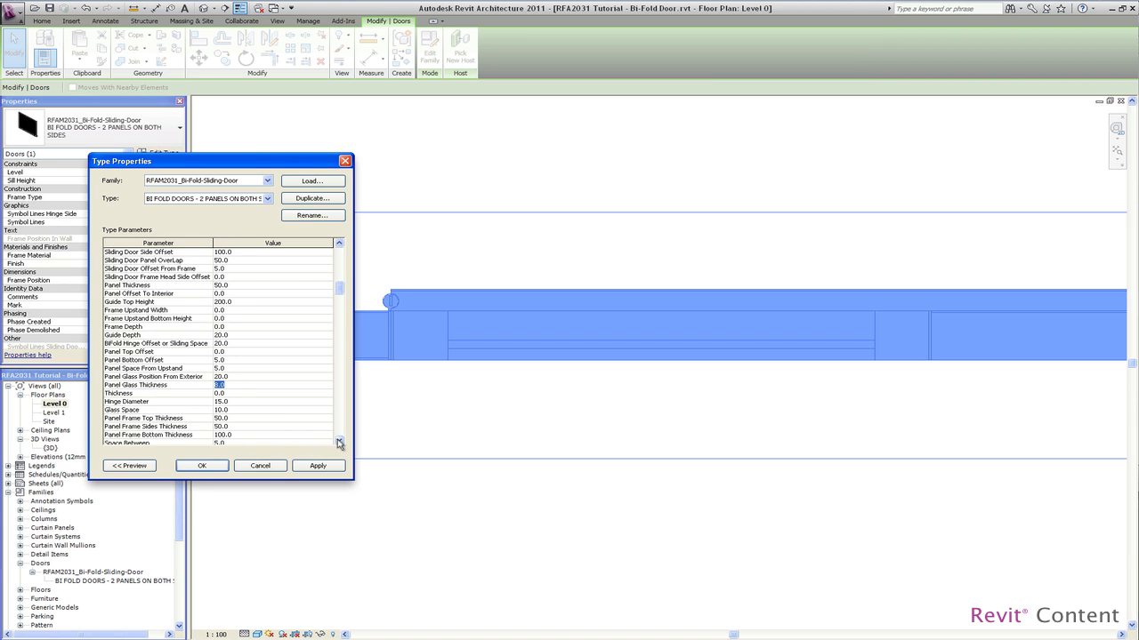
scroll("down", 3)
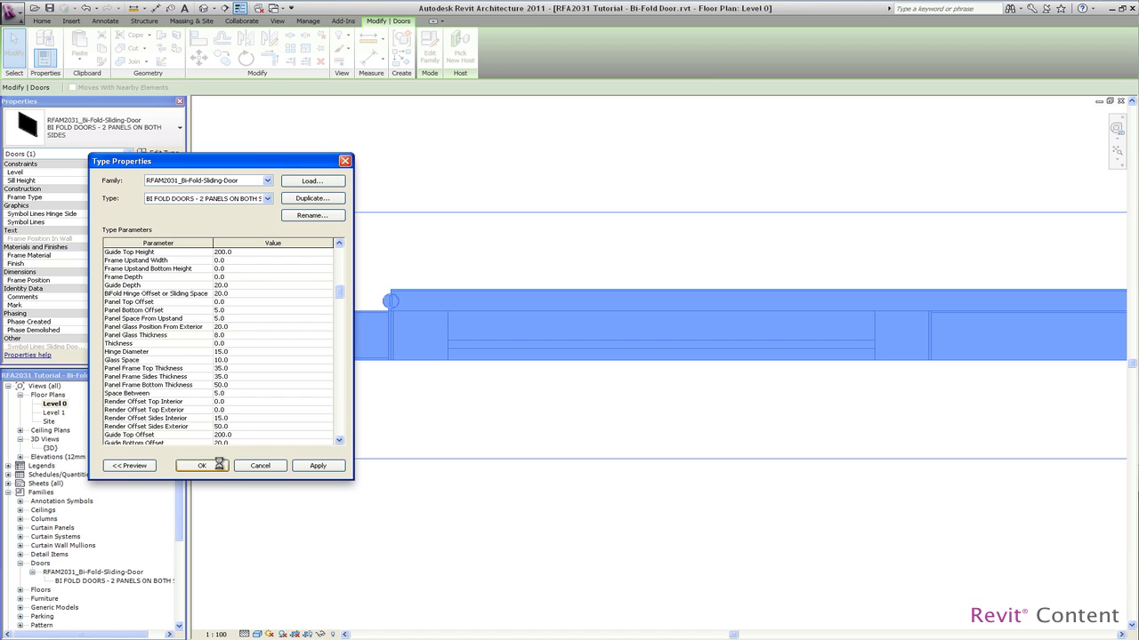
left_click(201, 465)
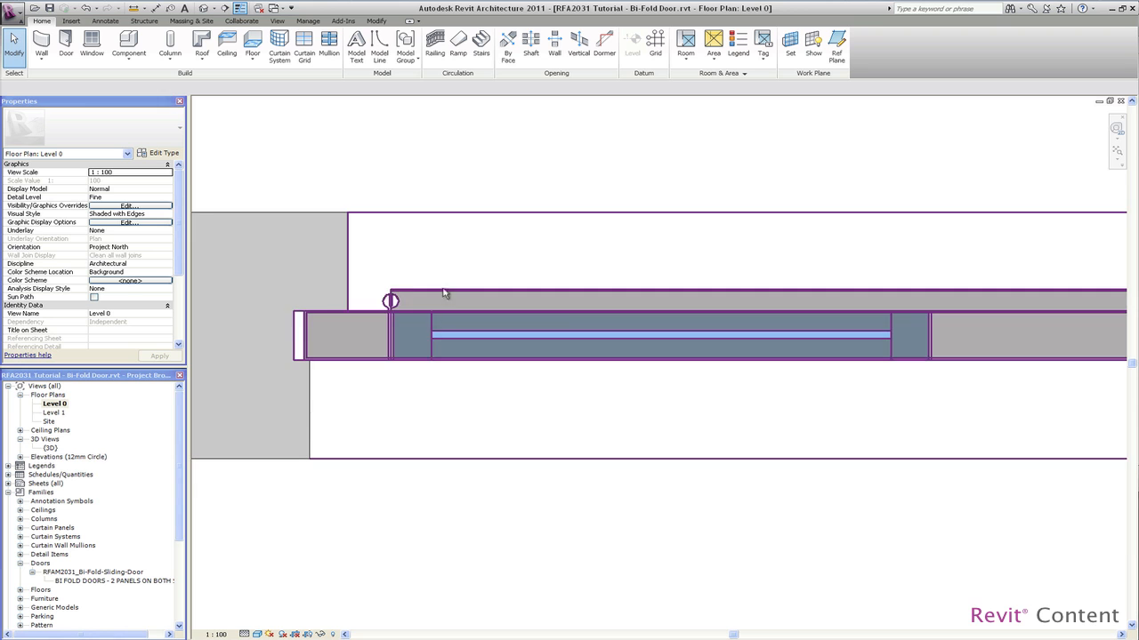
mouse_move(429, 295)
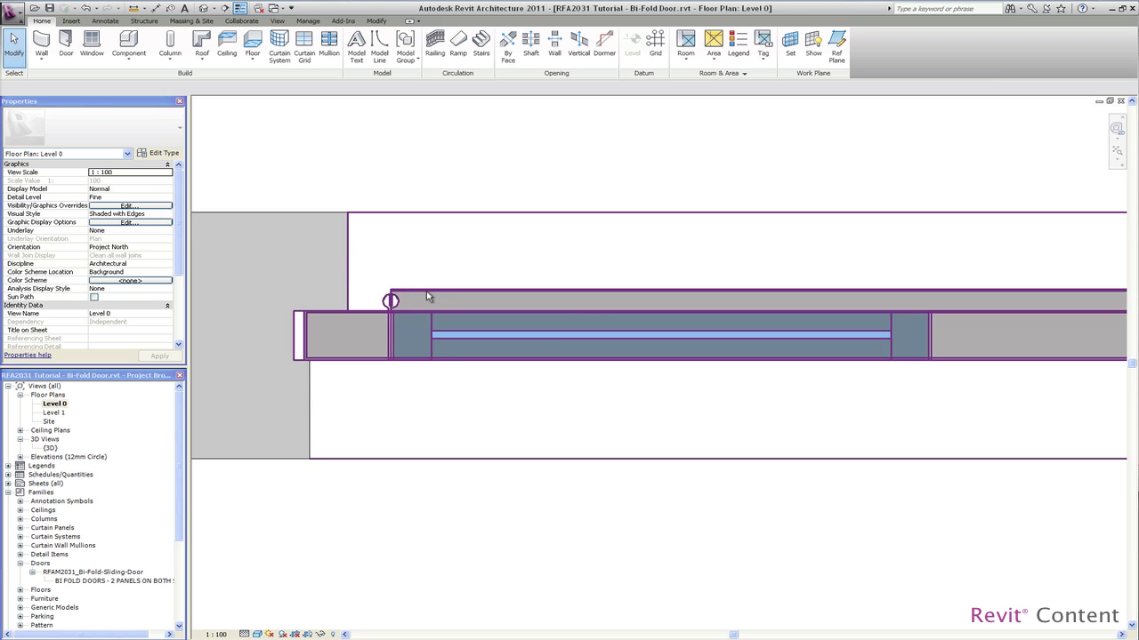
Turn off Guide Bottom Visibility in the door's type parameters so the bottom rail disappears
left_click(649, 336)
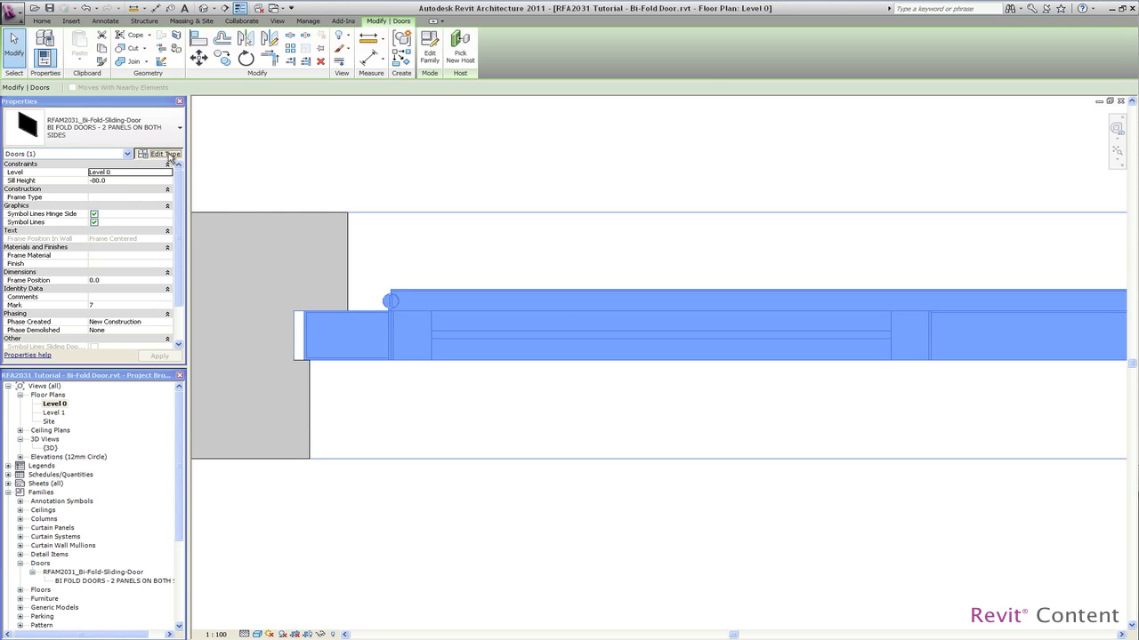
left_click(167, 154)
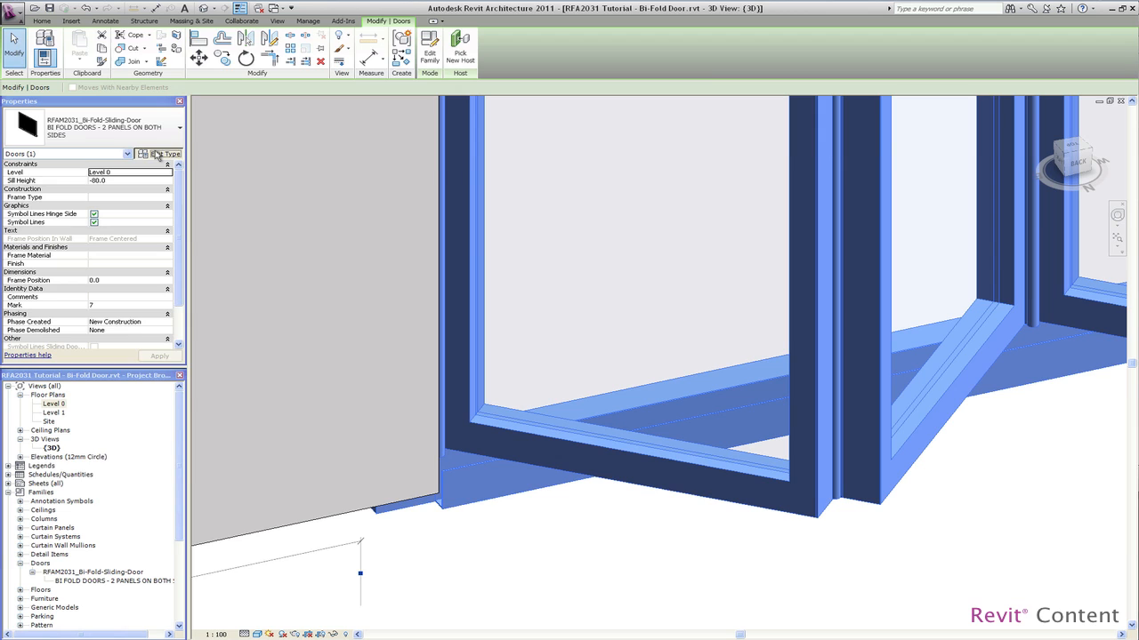
left_click(160, 154)
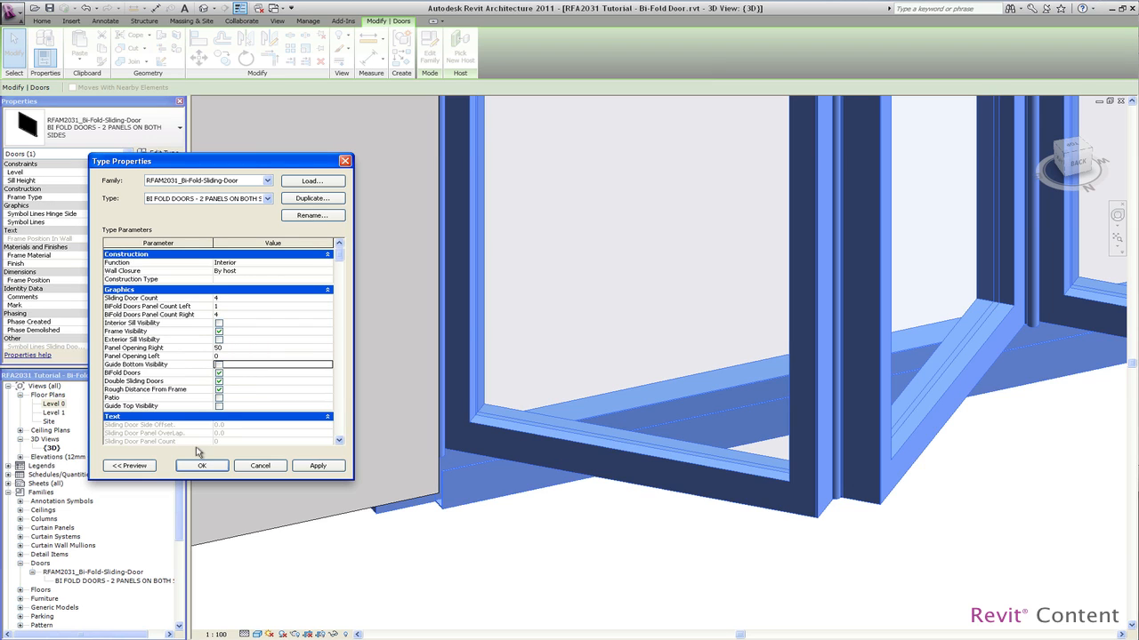
left_click(201, 466)
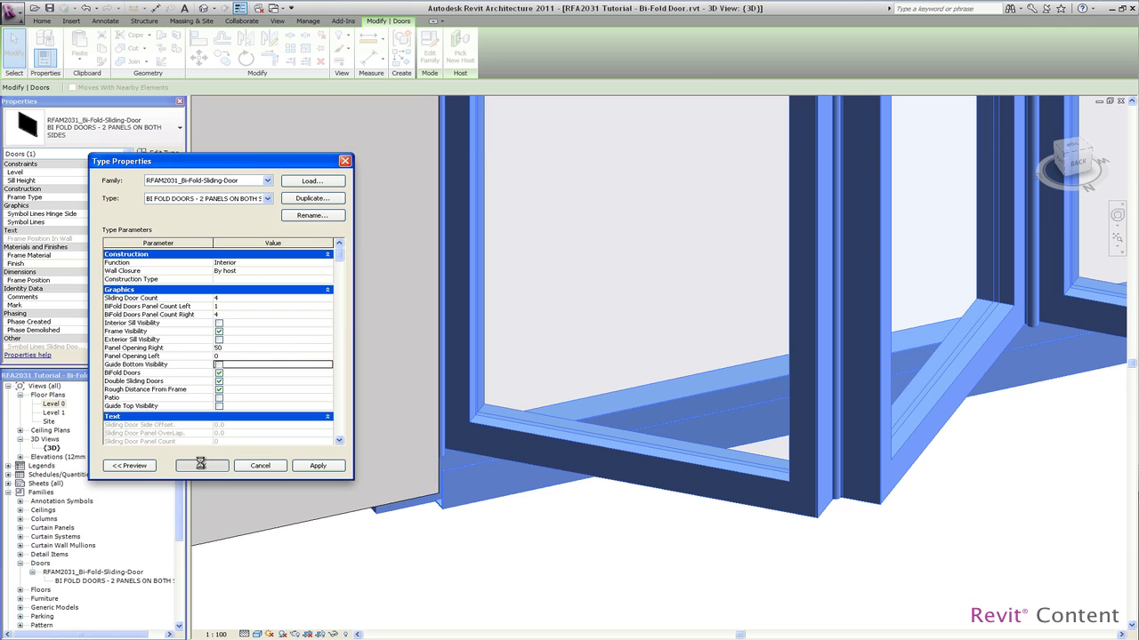
left_click(201, 465)
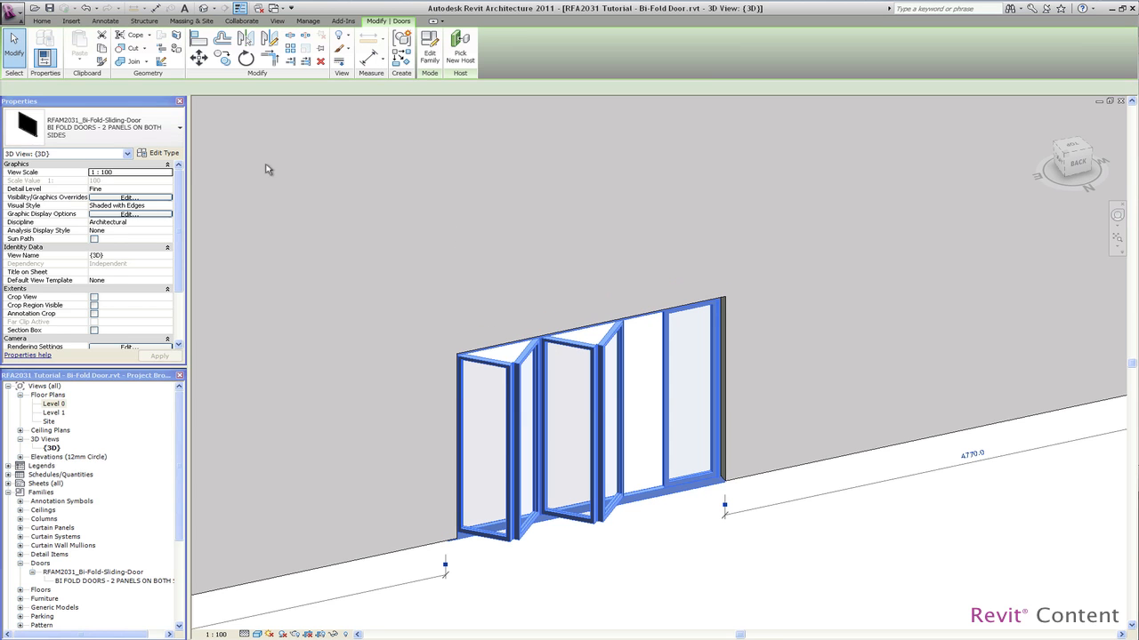
Set Panel Opening Right to 0 and Panel Opening Left to 100 in the type parameters
left_click(163, 153)
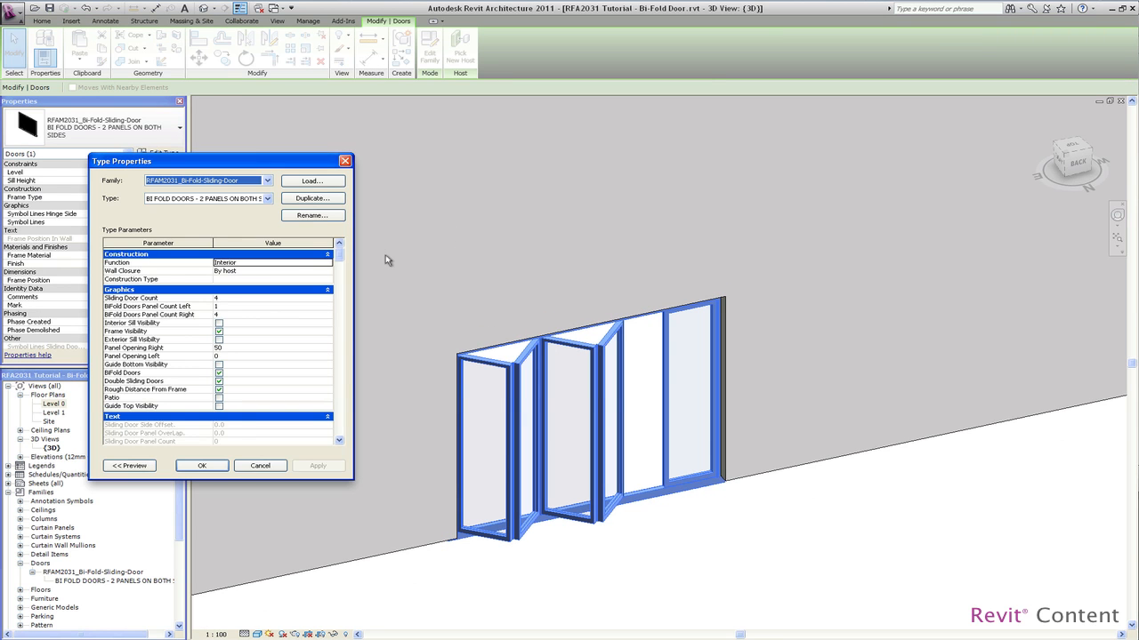
left_click(271, 348)
type("0")
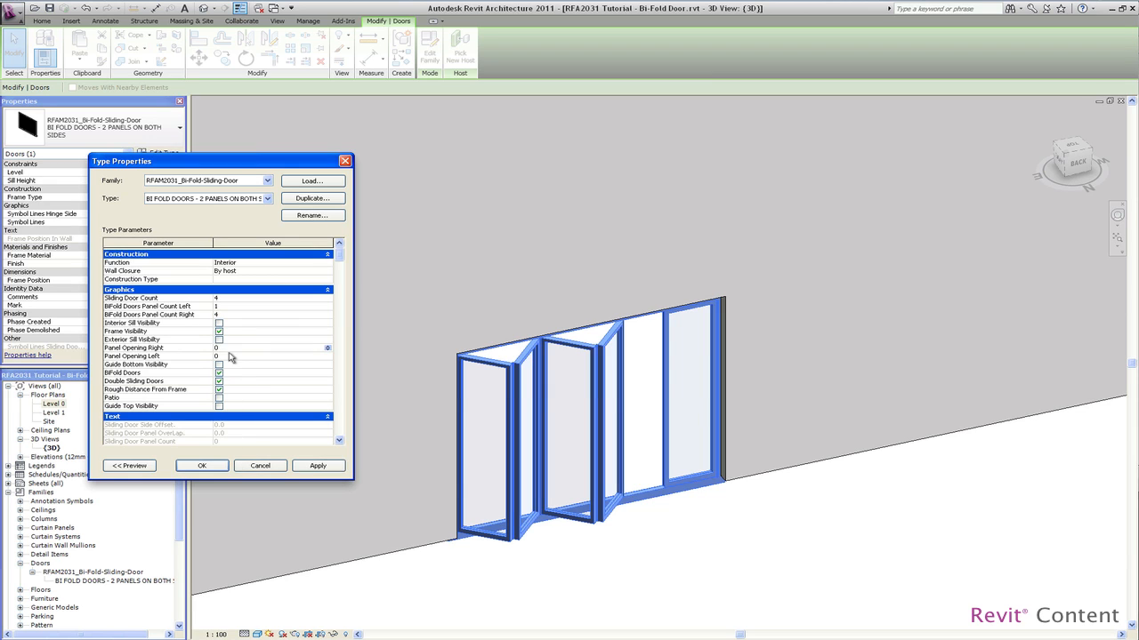
type("100")
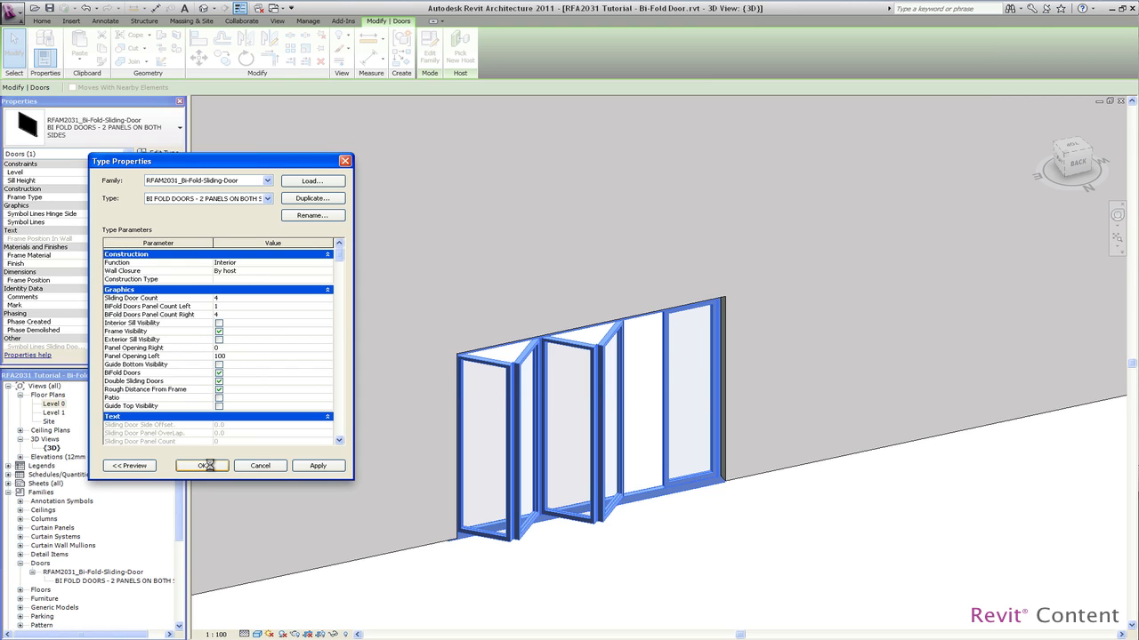
left_click(202, 465)
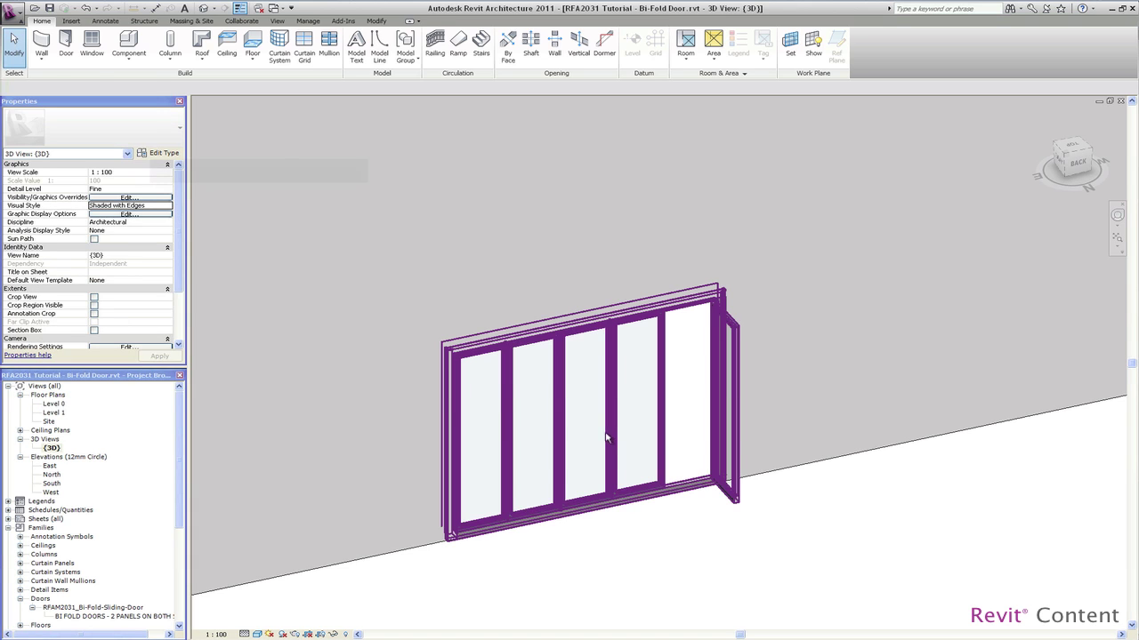
Set Panel Opening Left to 0 so all bi-fold panels close
left_click(604, 435)
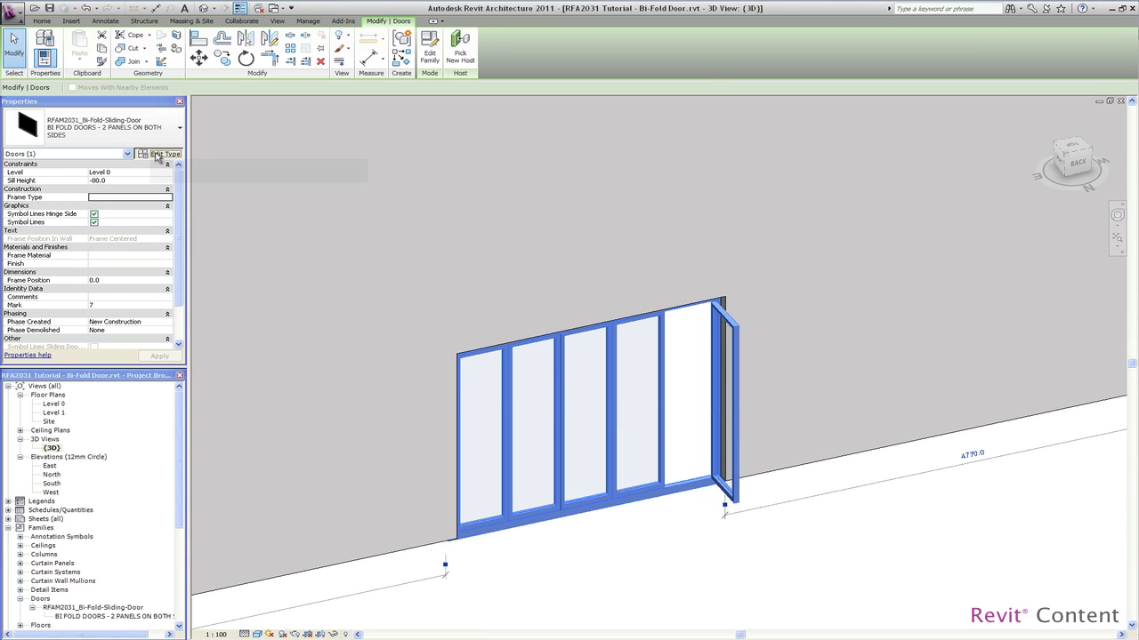
left_click(164, 153)
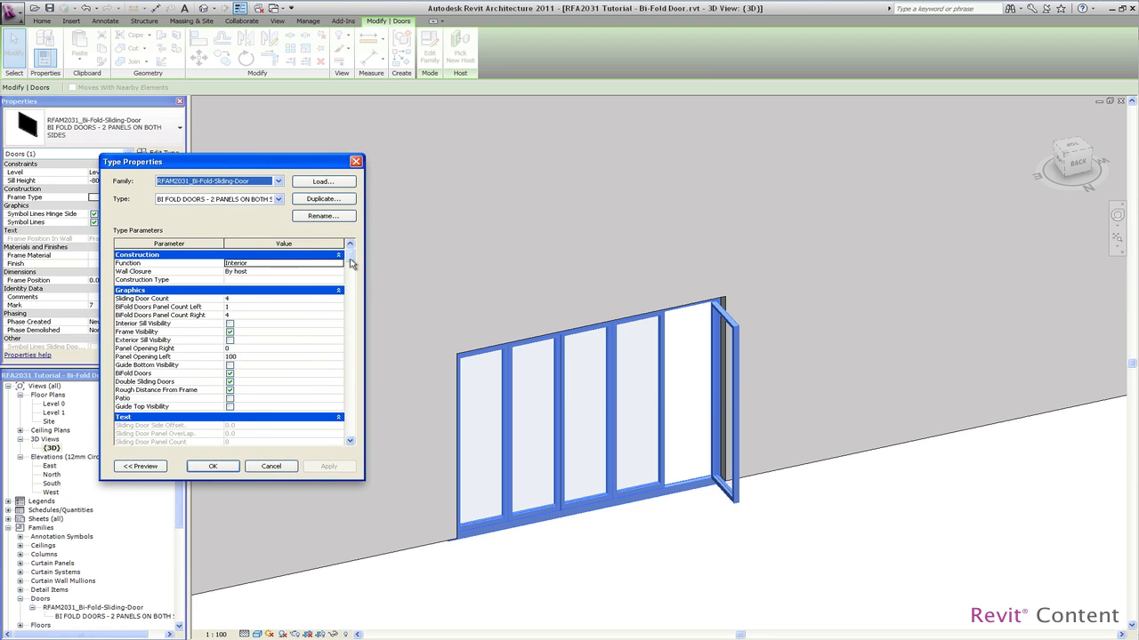
left_click(258, 349)
type("0")
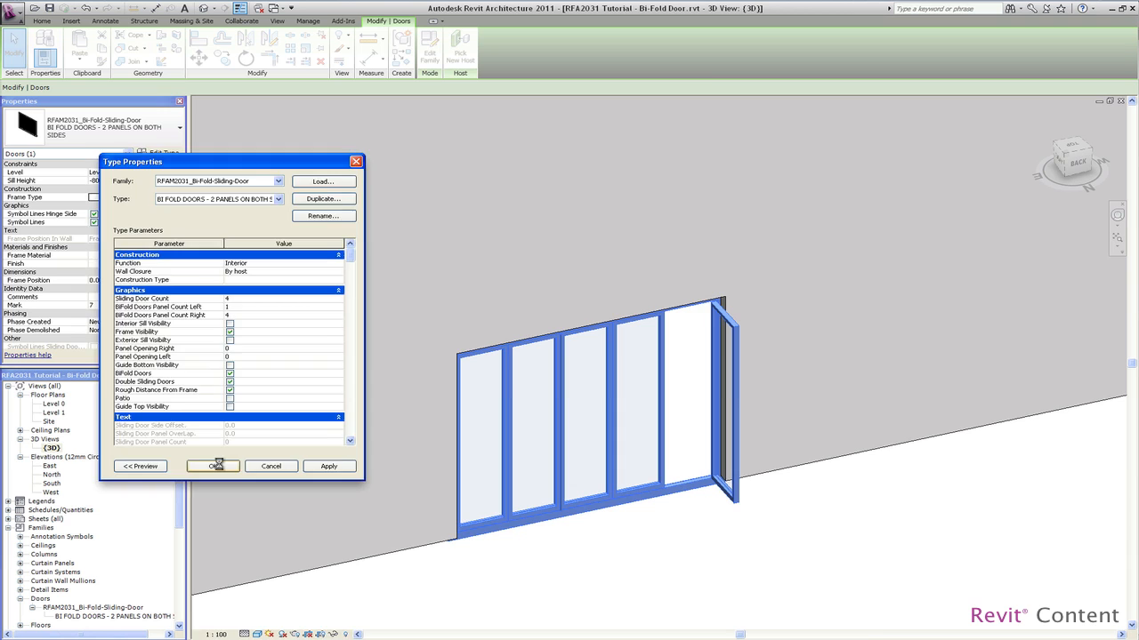
left_click(212, 466)
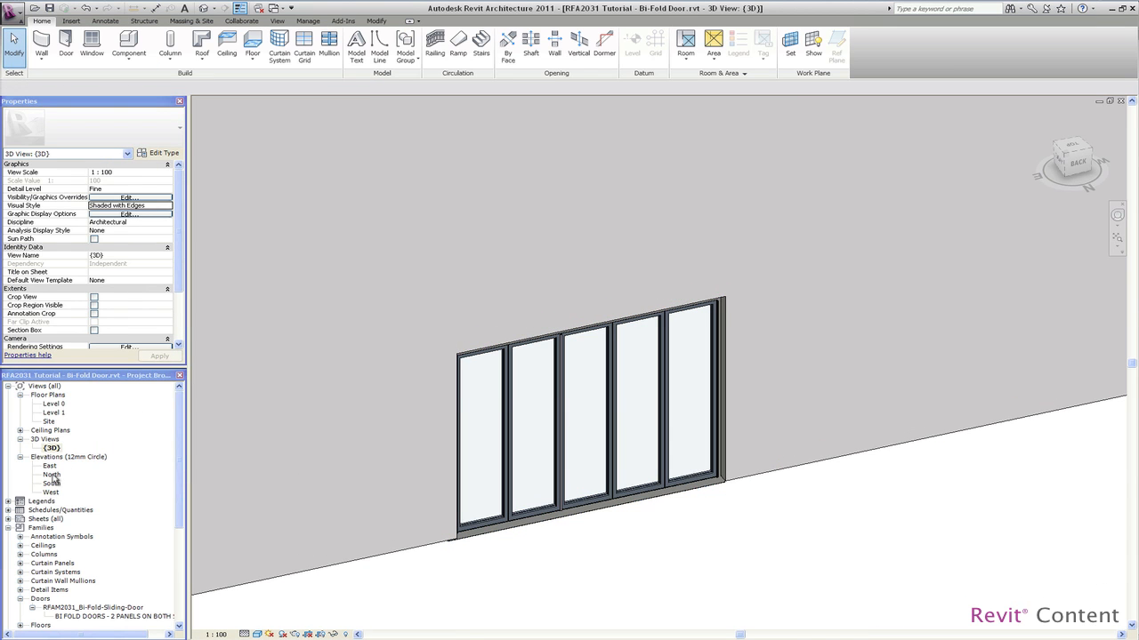
Switch to the North elevation showing the closed door's fold-line symbols
double_click(55, 475)
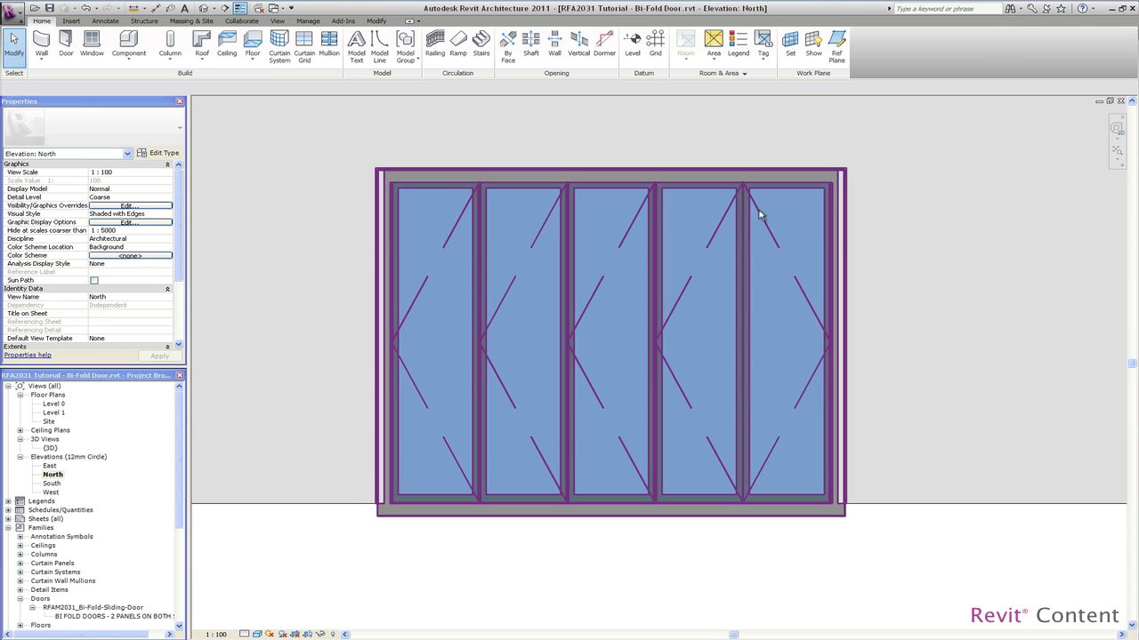
mouse_move(745, 230)
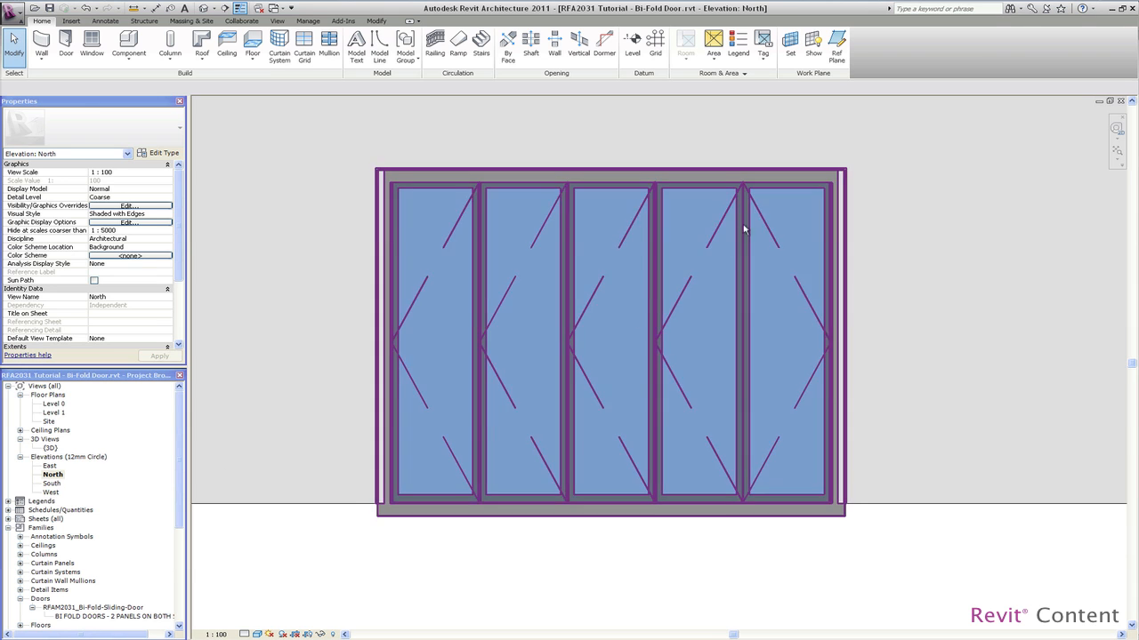
left_click(268, 319)
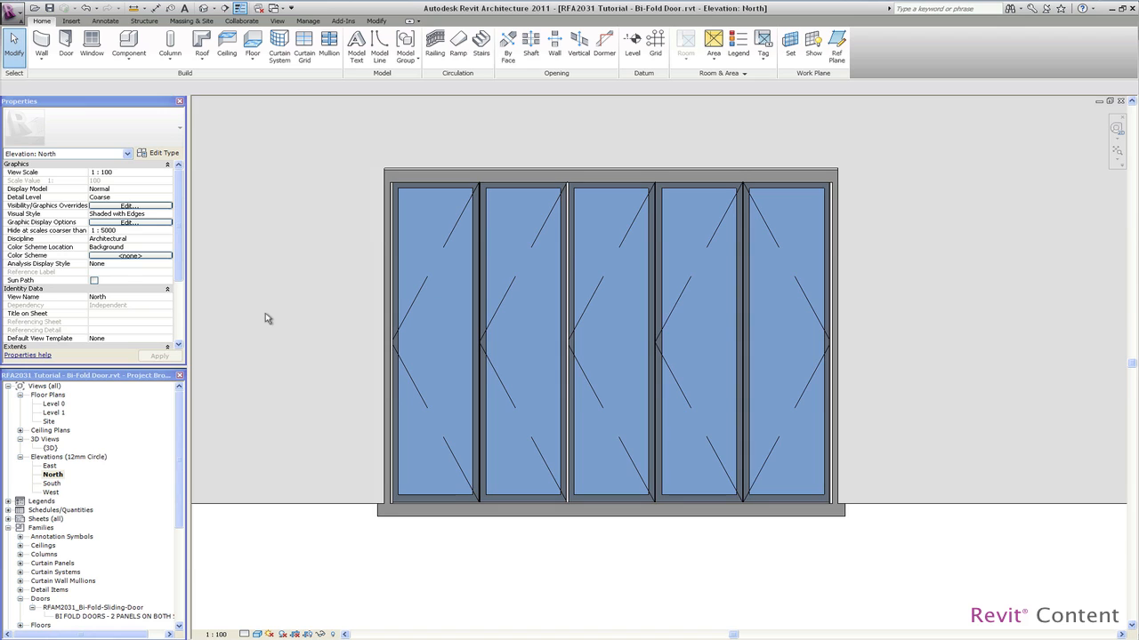